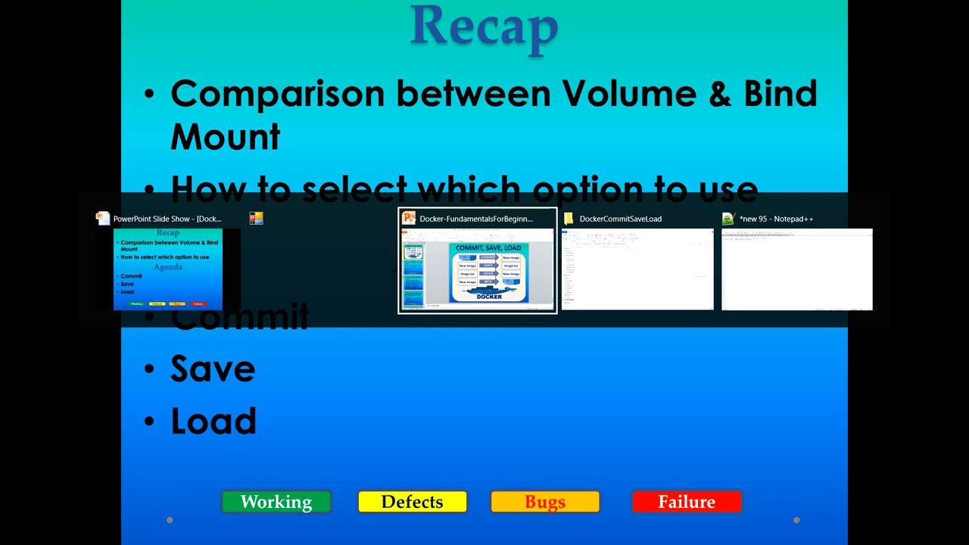
Show Docker's full command listing with docker --help and scan through it
click(637, 270)
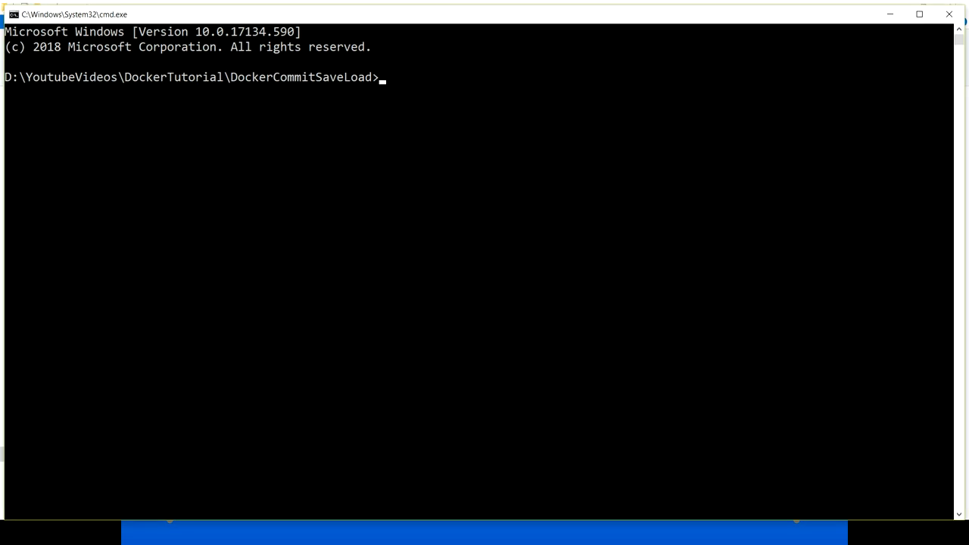
text(docker --h)
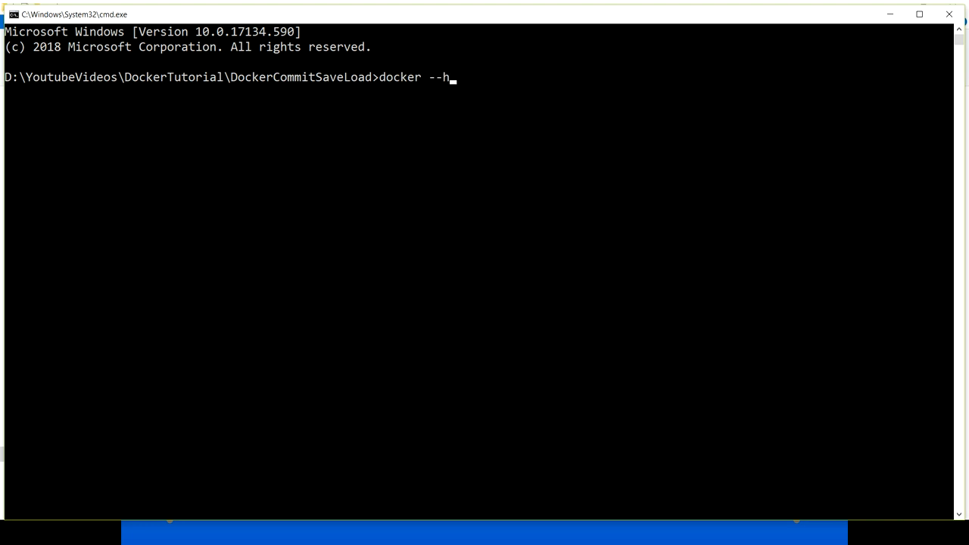
key(Return)
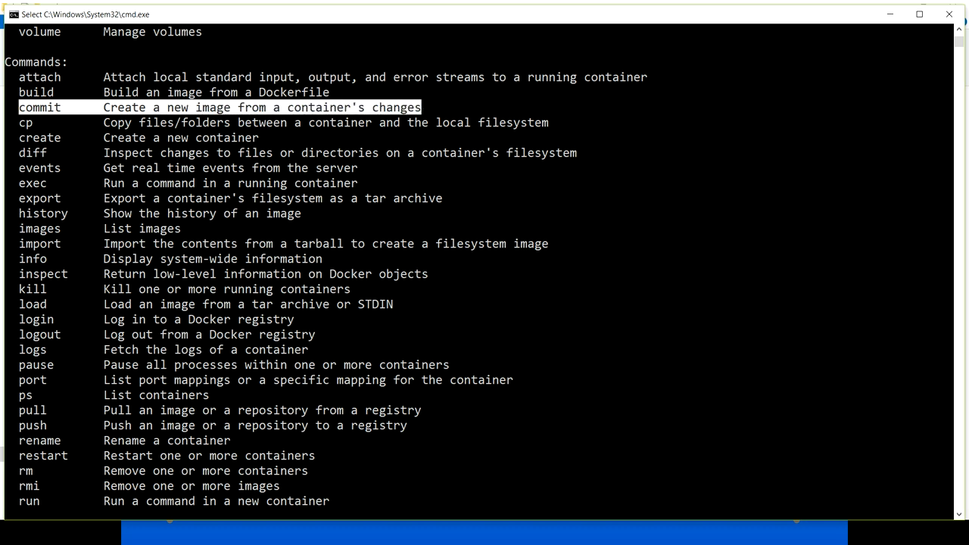
scroll(down, 3)
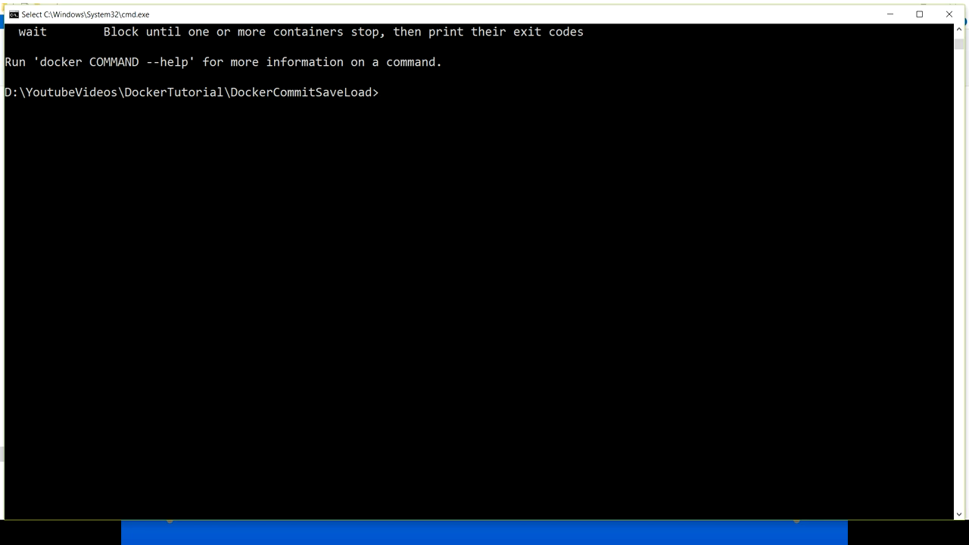
Begin a new docker command at the prompt
text(docker)
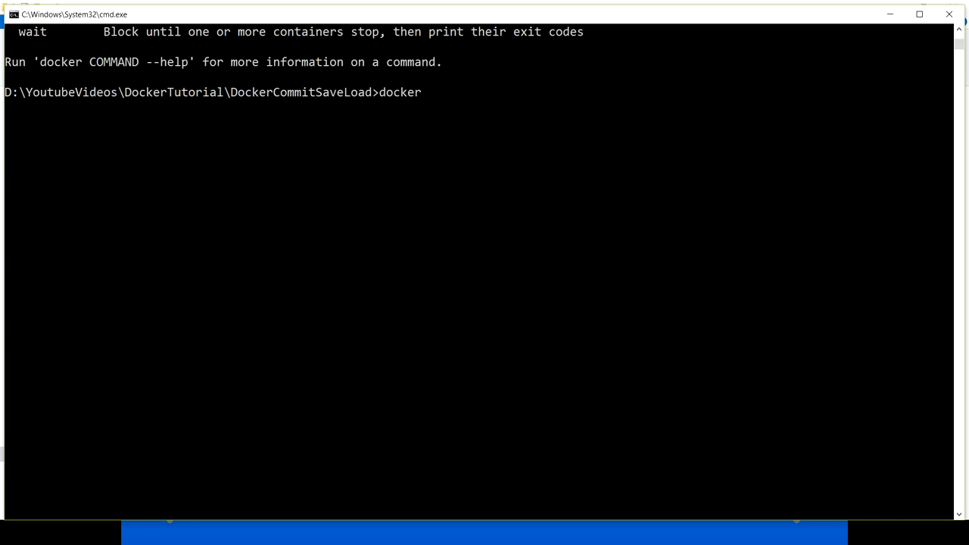
Run an interactive alpine container named commitdemo with d:/data mounted at /data, using /bin/sh
text(run)
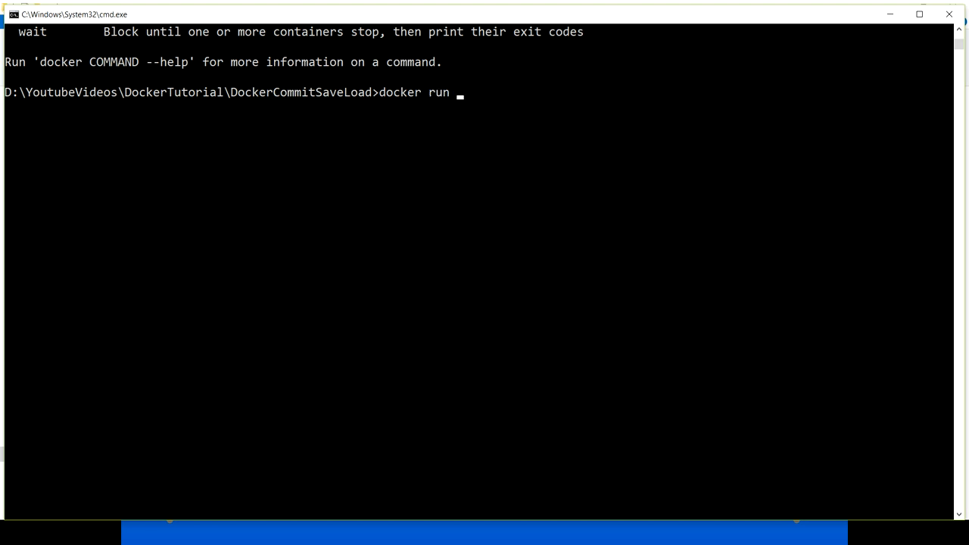
text(-it)
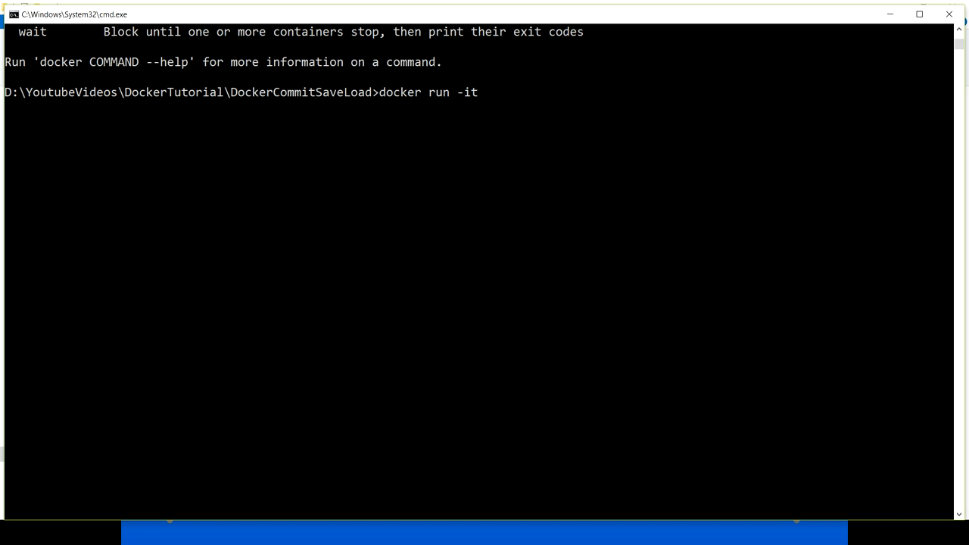
text(-v d)
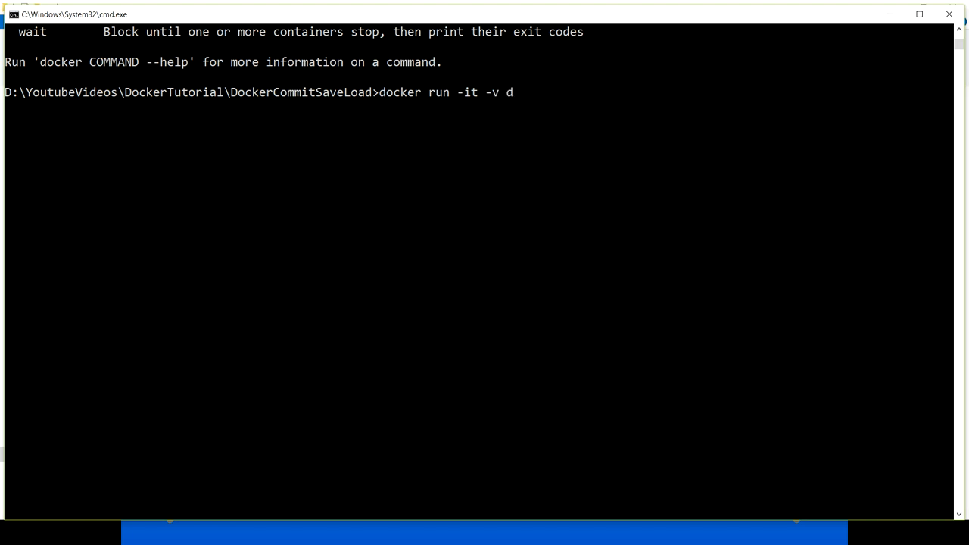
text(:/data)
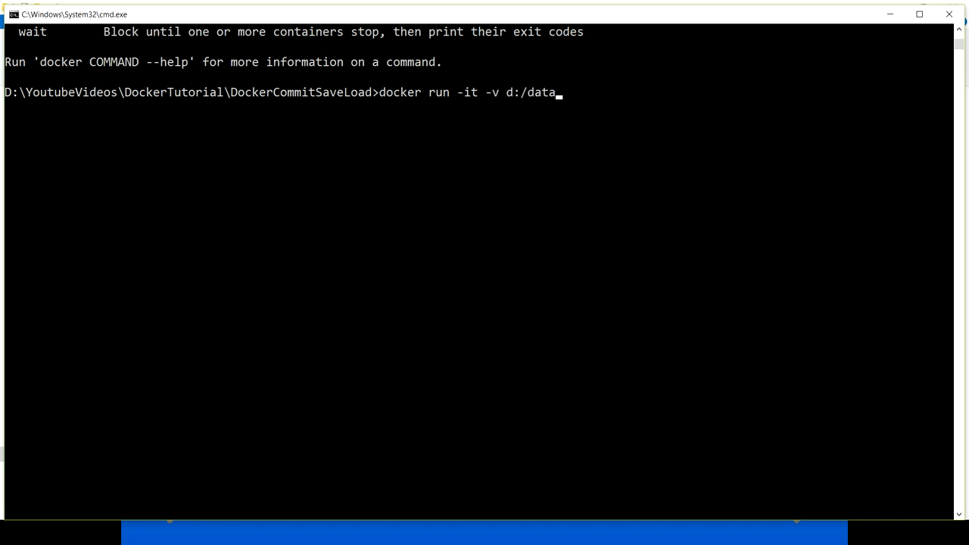
text(:)
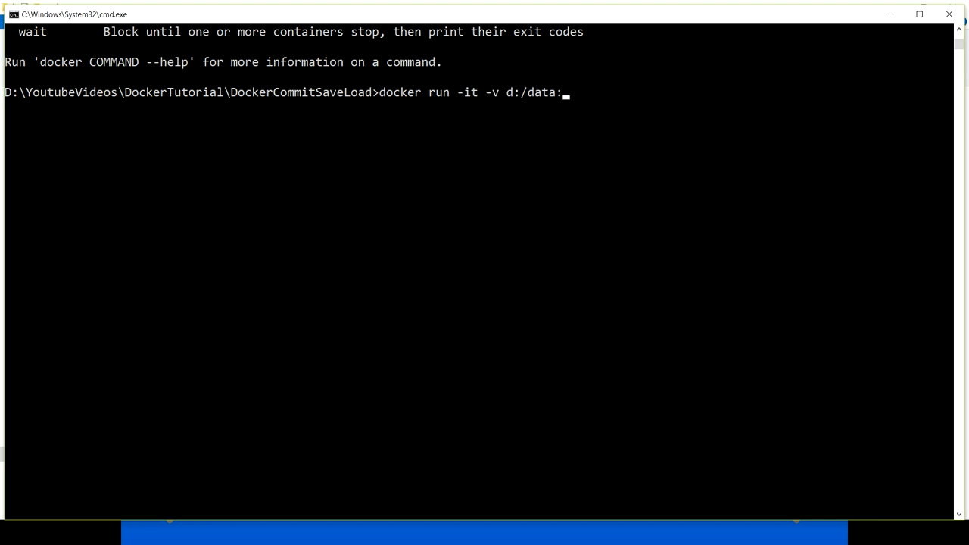
text(/data)
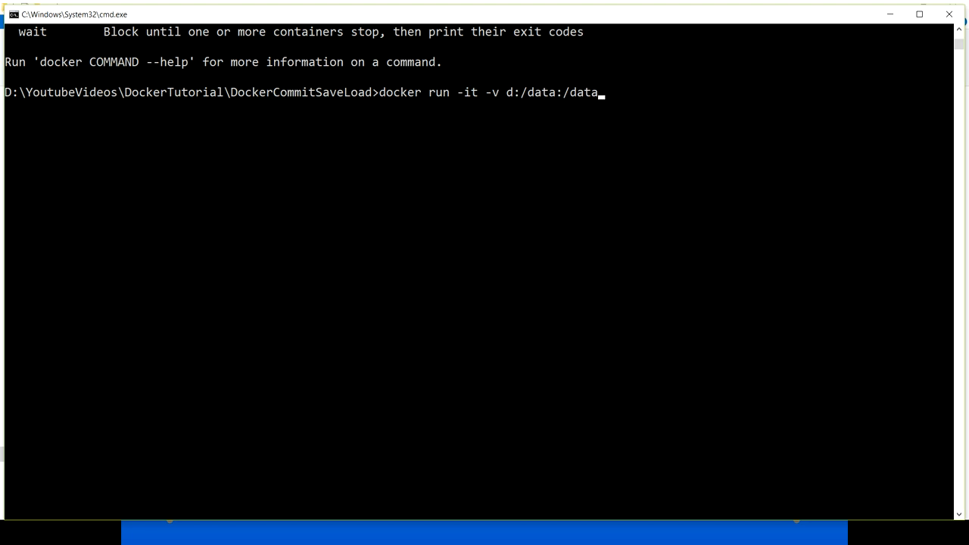
text(--name commitde)
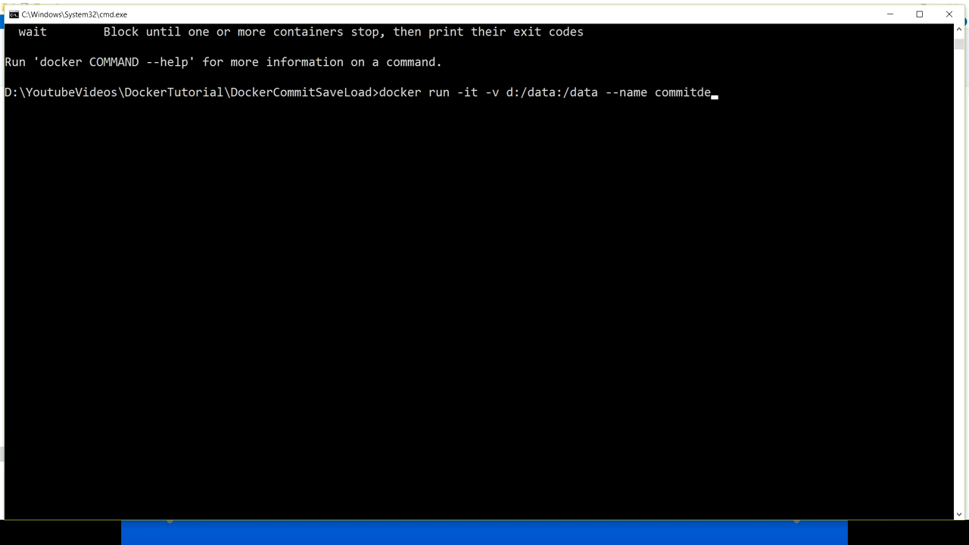
text(mo a;)
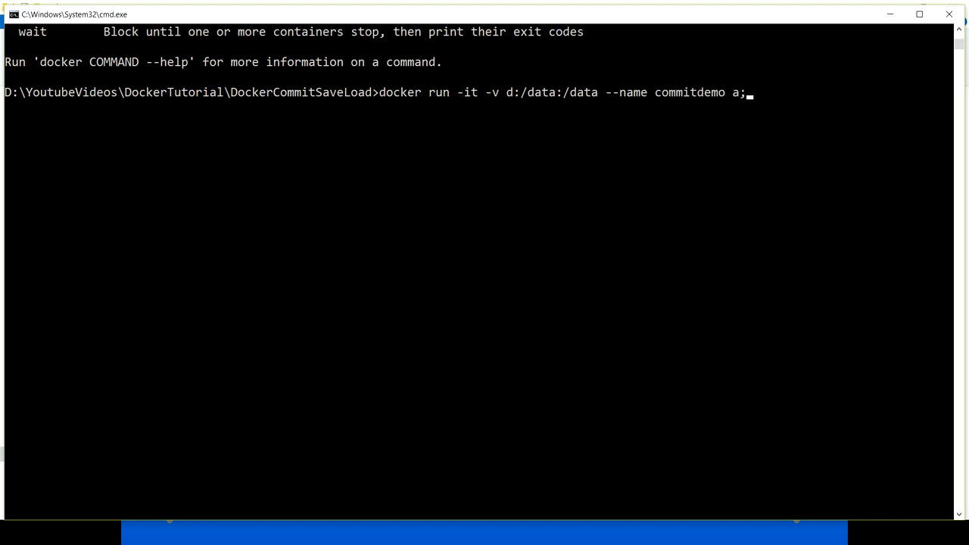
text(alpine /)
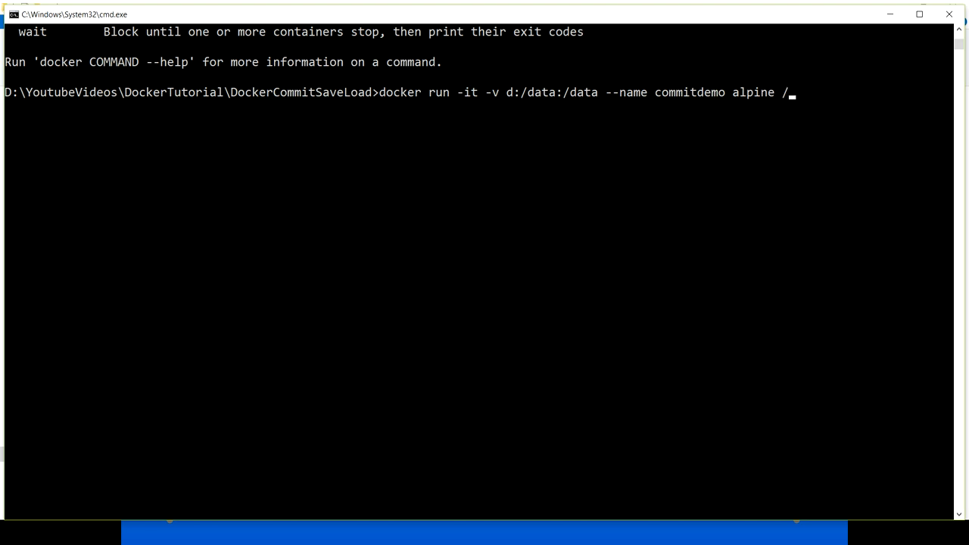
text(bin/sh)
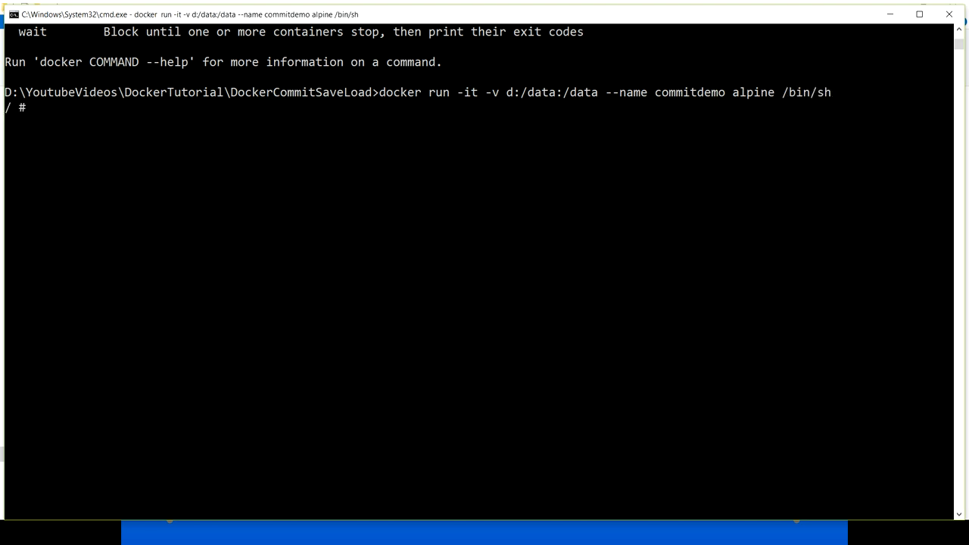
List files, find jq missing, install it with apk add jq, and show jq's help
text(ls -ltr)
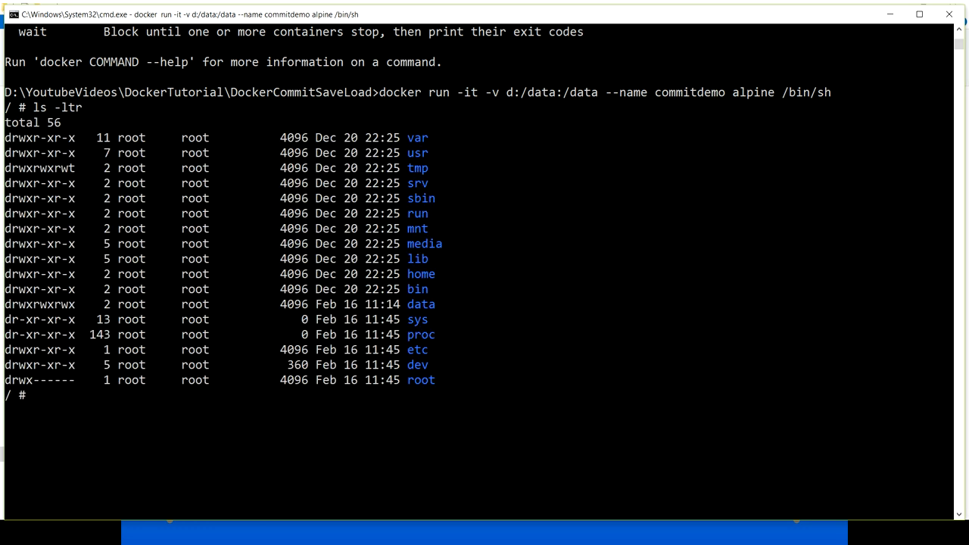
text(jq --help)
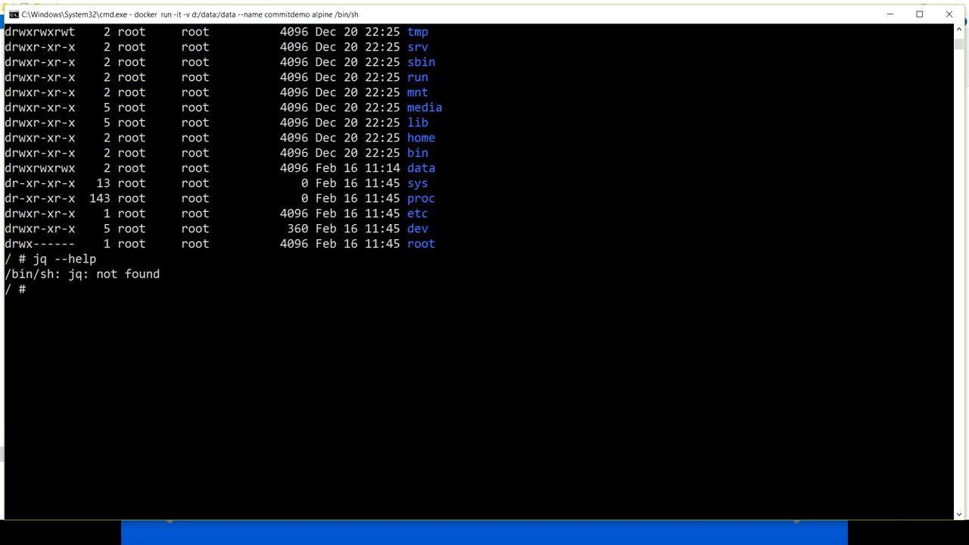
text(apk add)
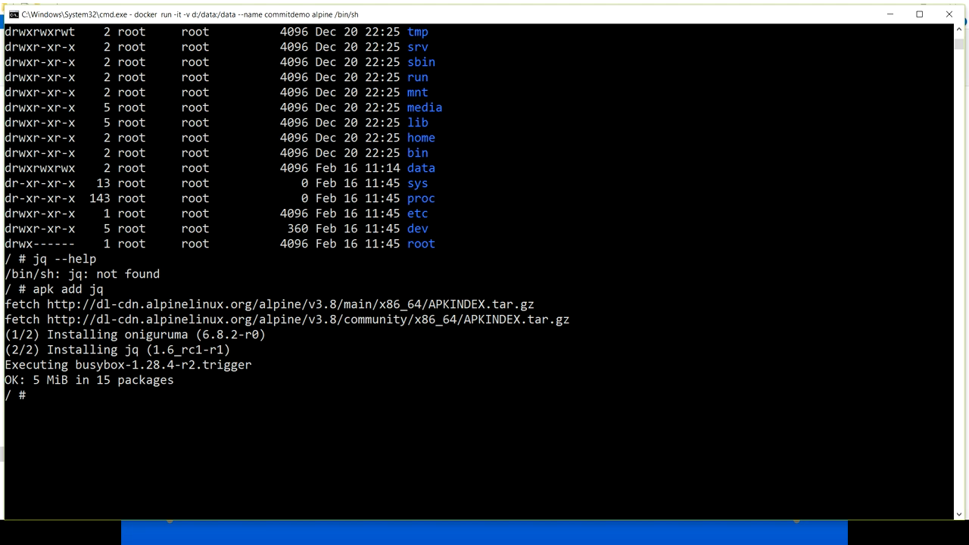
text(jq)
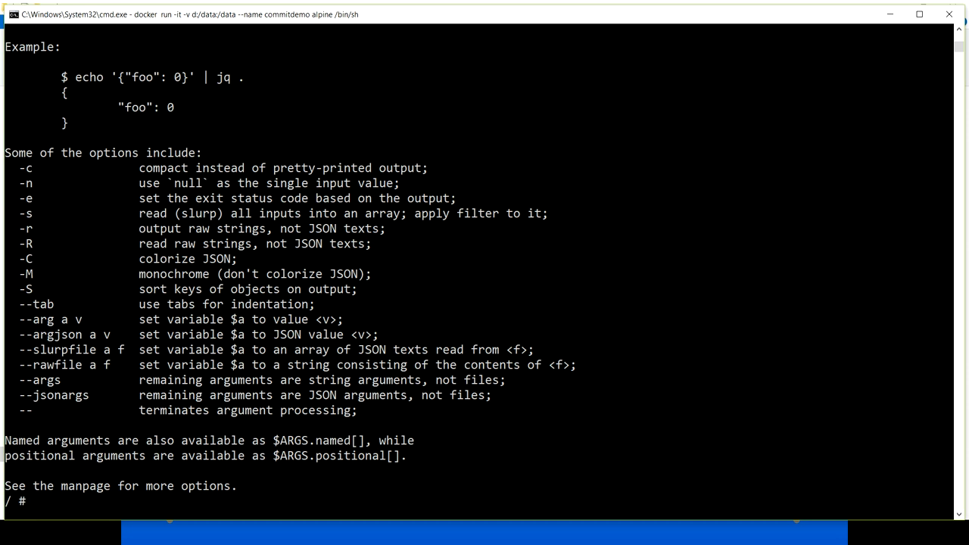
click(13, 533)
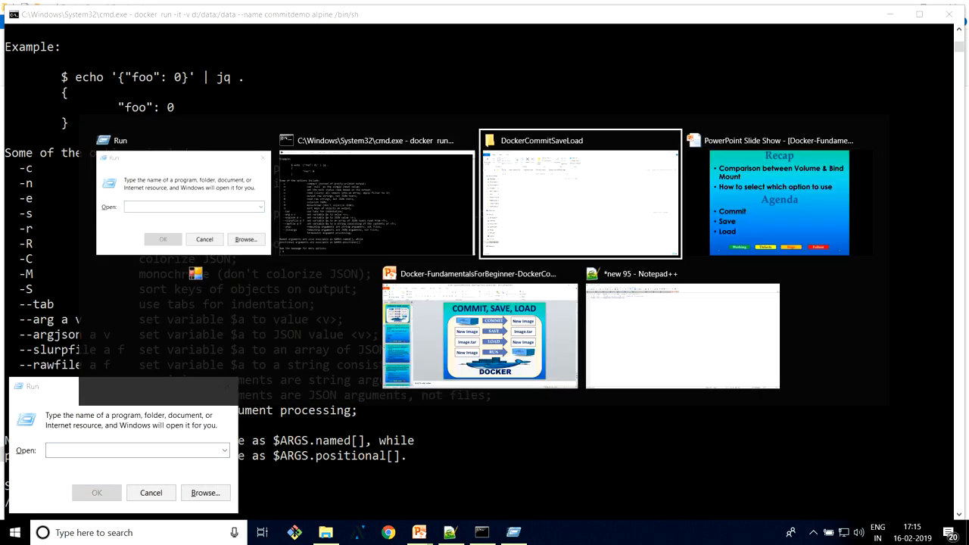
Launch a second Command Prompt in DockerCommitSaveLoad and list the running containers
click(581, 194)
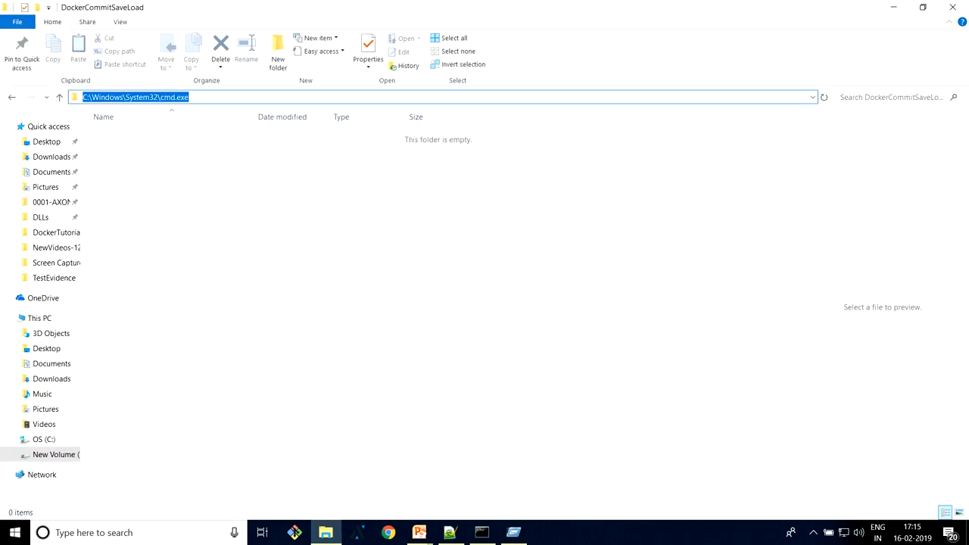
key(Return)
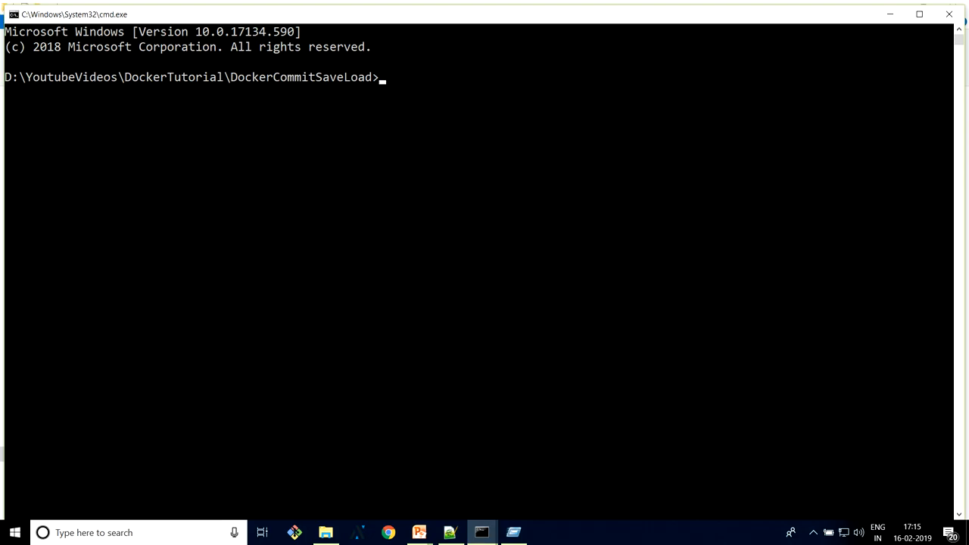
text(doc)
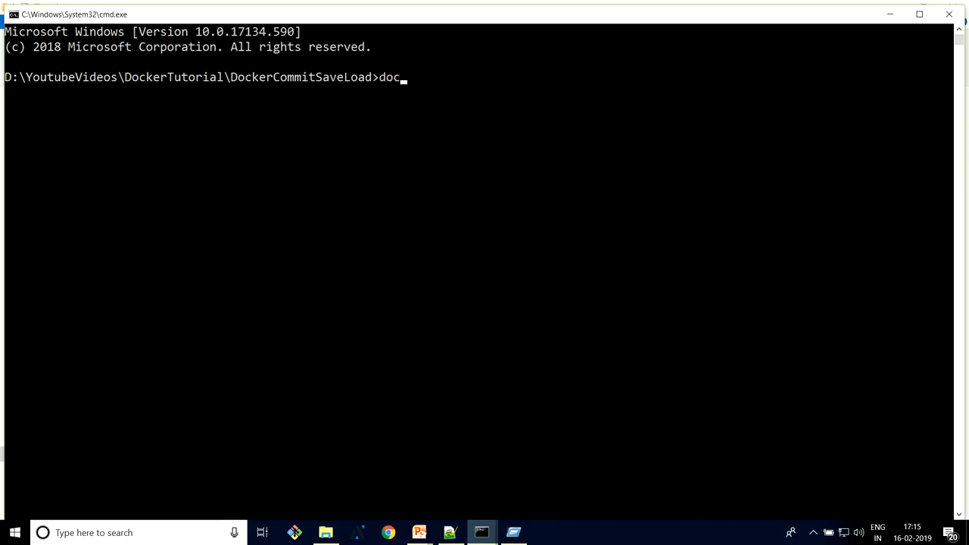
key(Return)
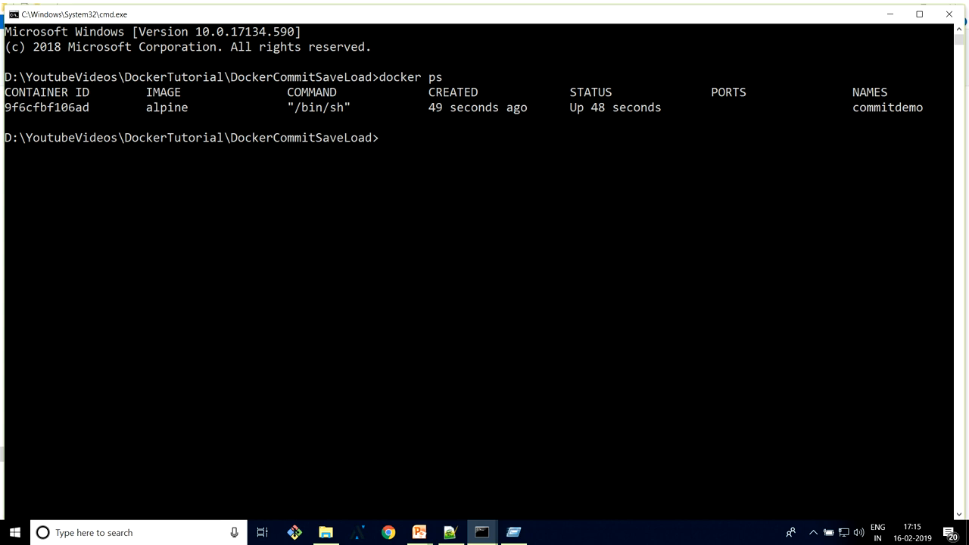
Show docker commit's usage help and options
text(docker co)
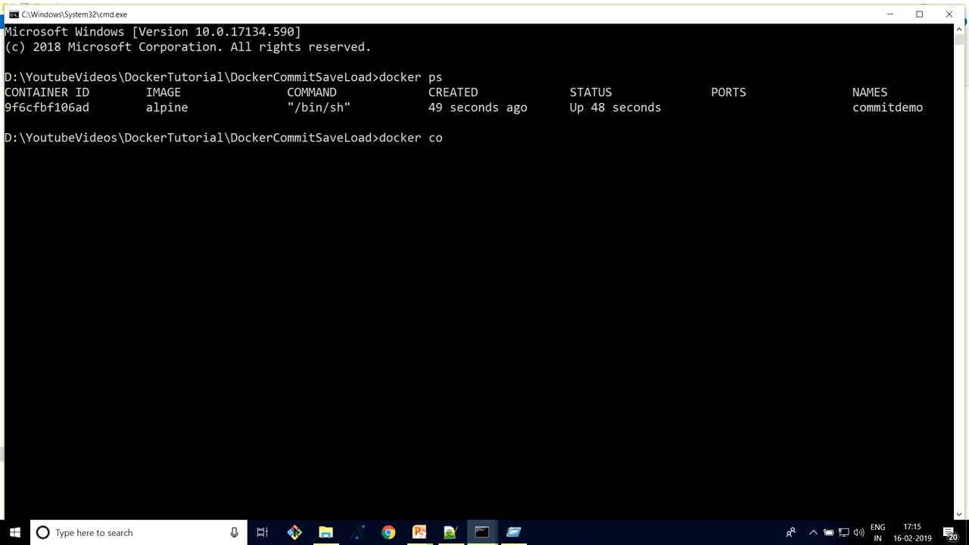
text(mmit)
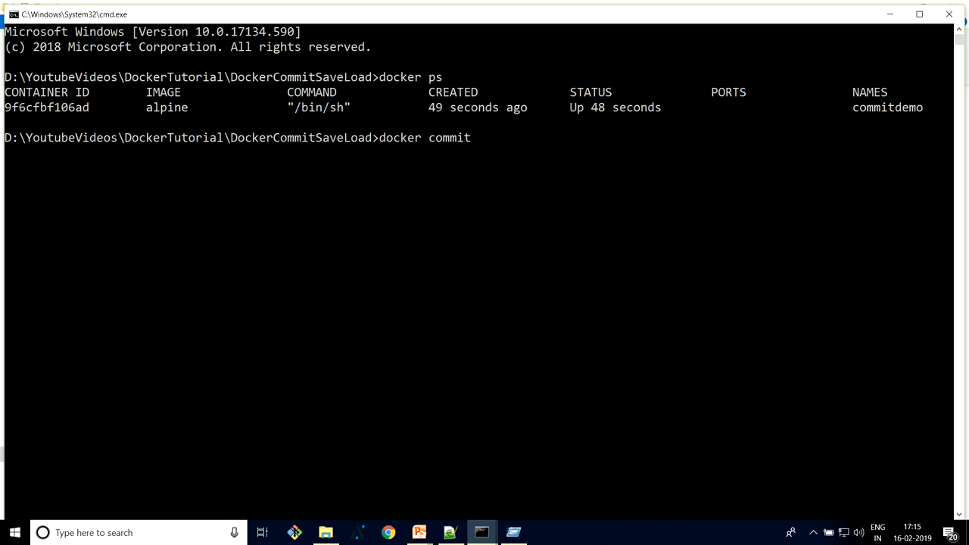
text(--hel)
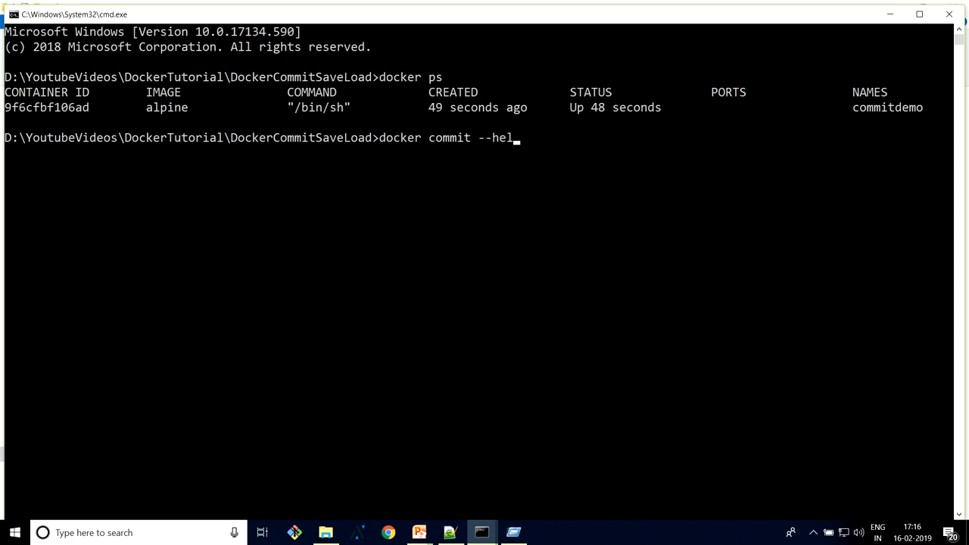
key(Return)
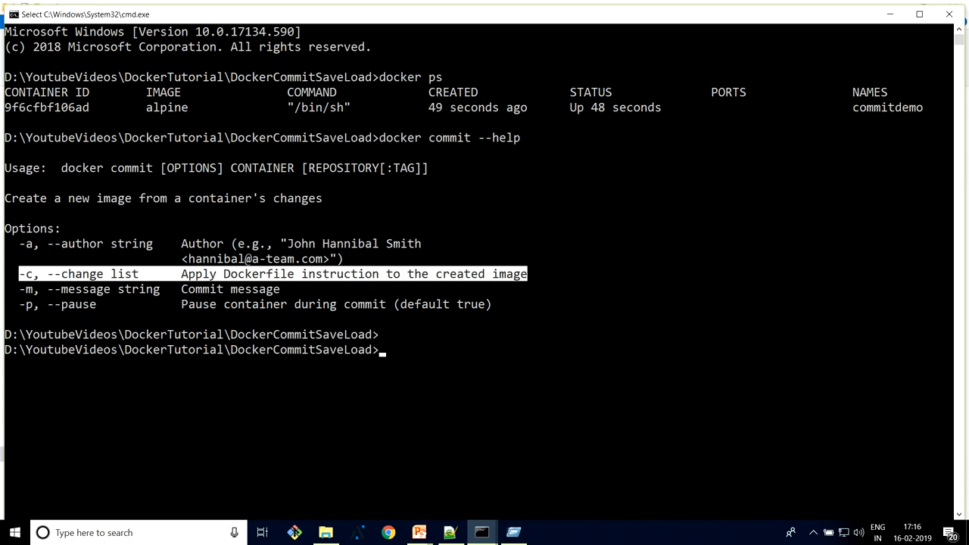
Commit the commitdemo container as image newimagewithcontainer:0.0.1
text(d)
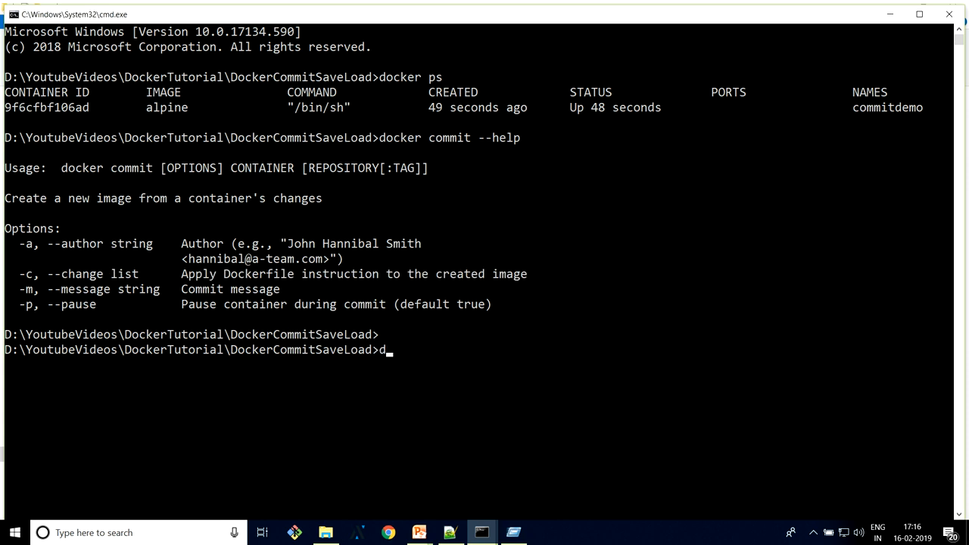
text(ocker commit)
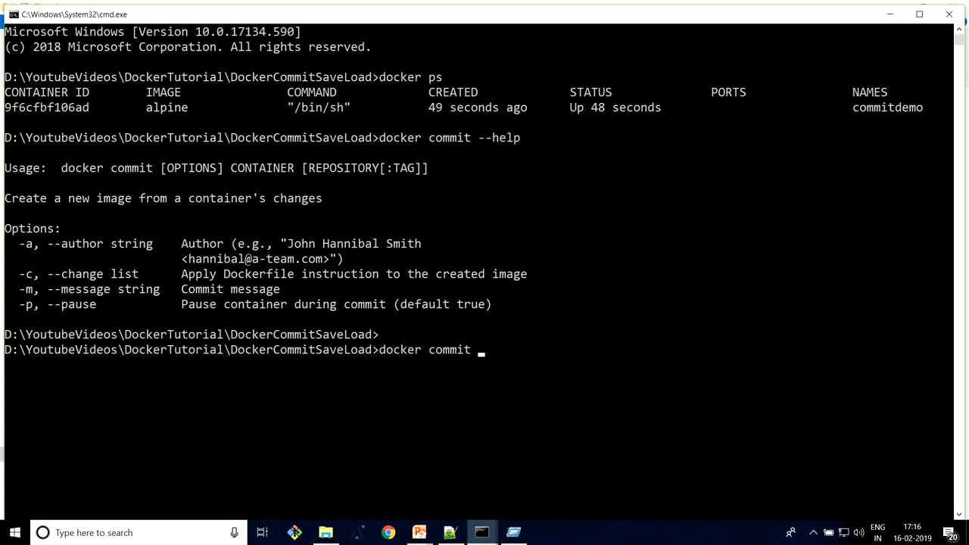
text(commitdem)
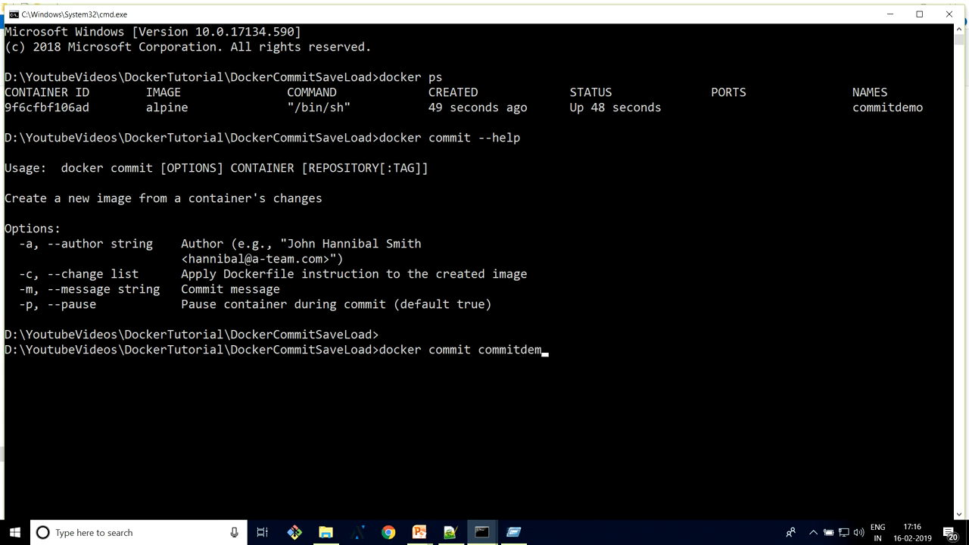
text(o)
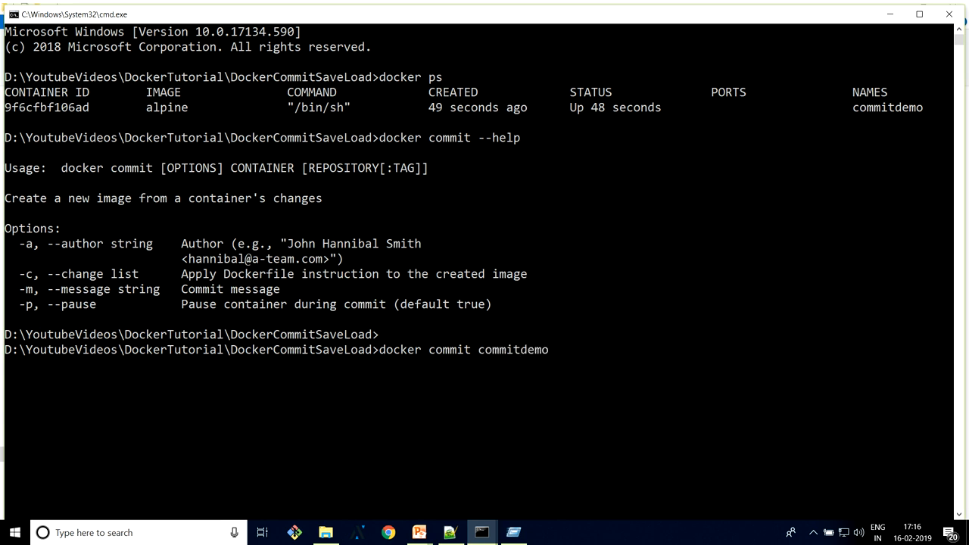
text(newimagewithcontainer:0.0.1)
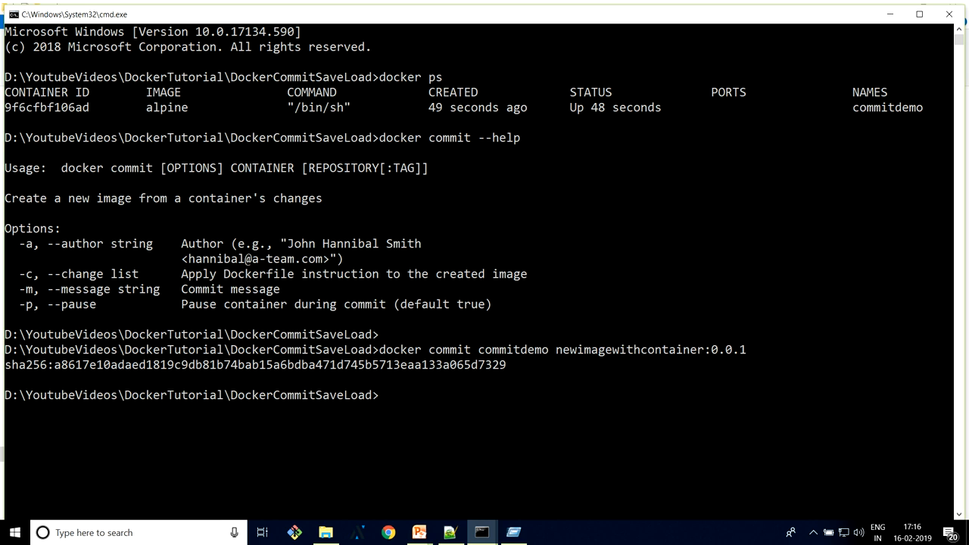
List the images with docker images to confirm the new one appears
text(docker images)
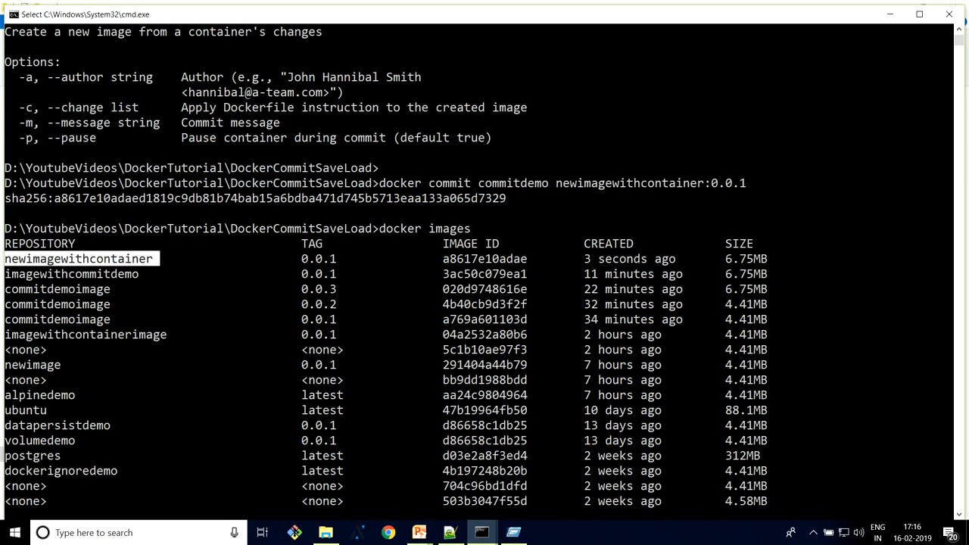
scroll(down, 3)
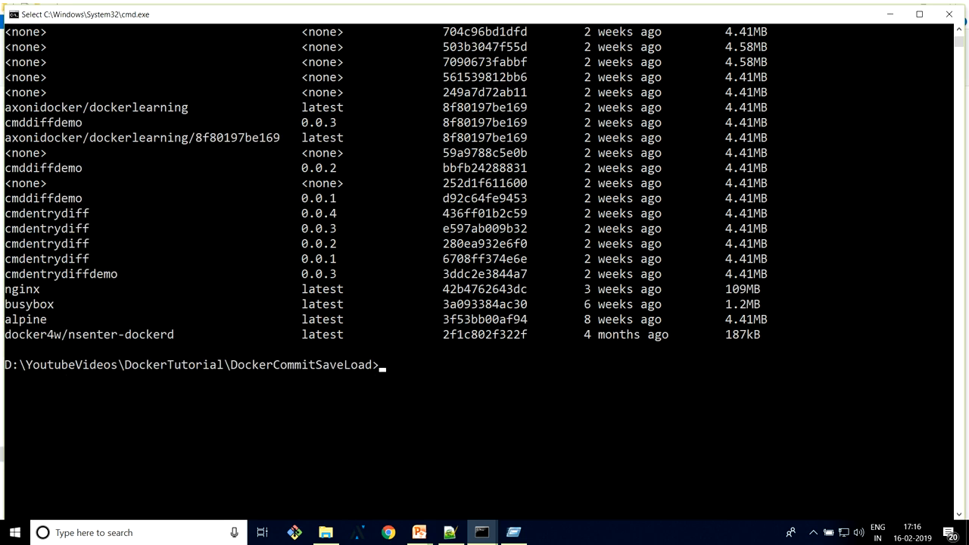
text(docker)
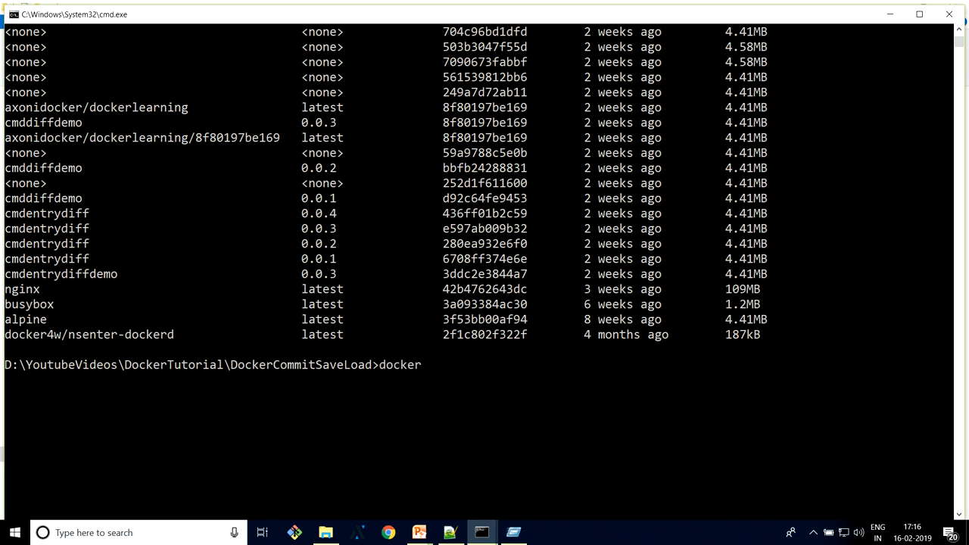
Start an interactive /bin/sh shell in image a8617e10adae
text(run)
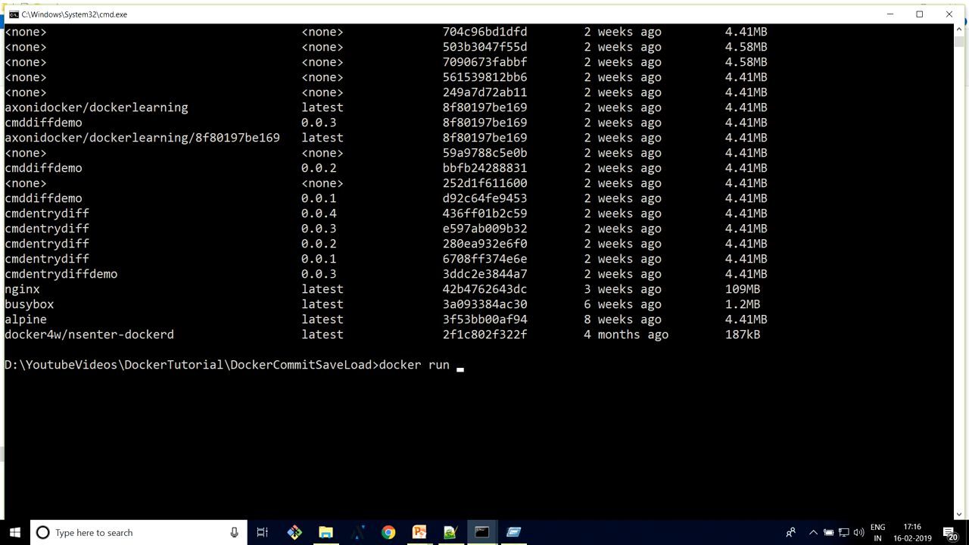
text(-it)
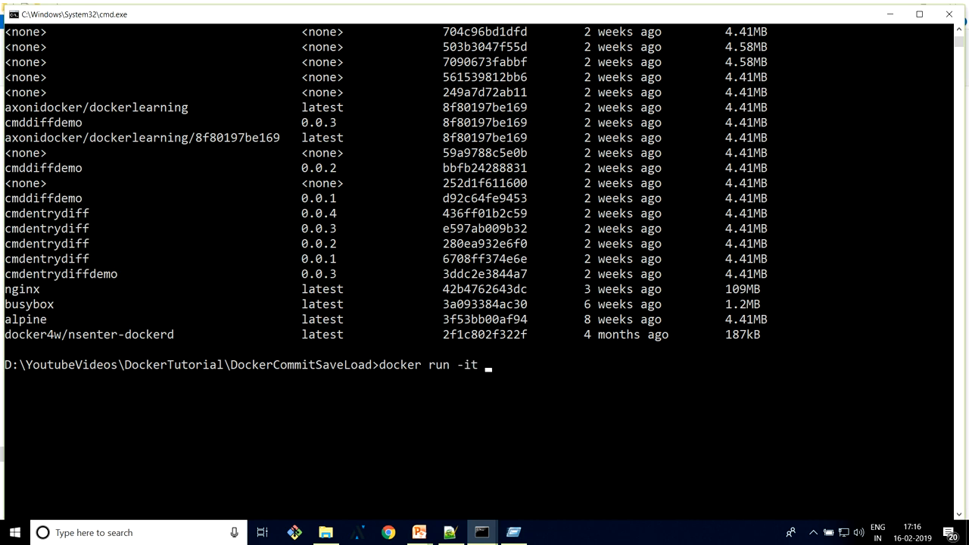
key(Return)
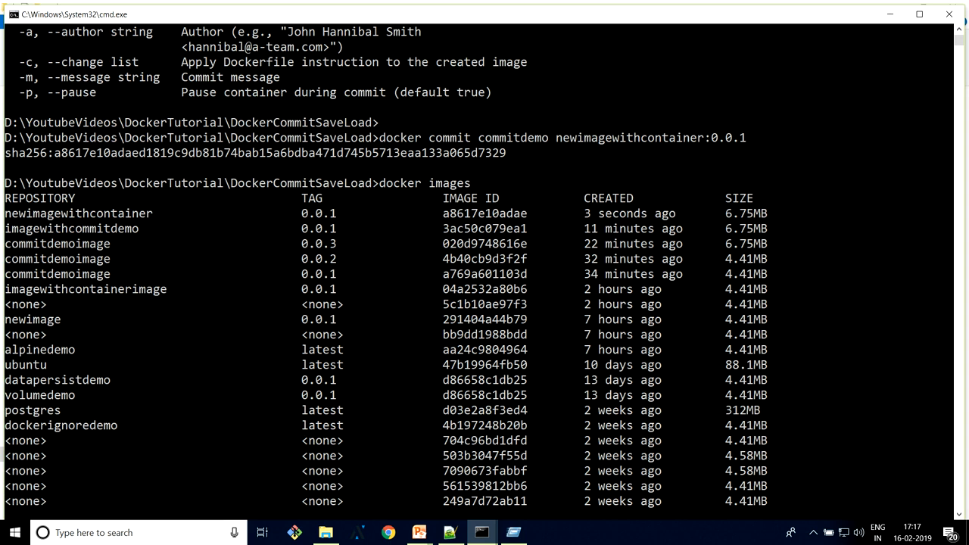
text(docker run -it)
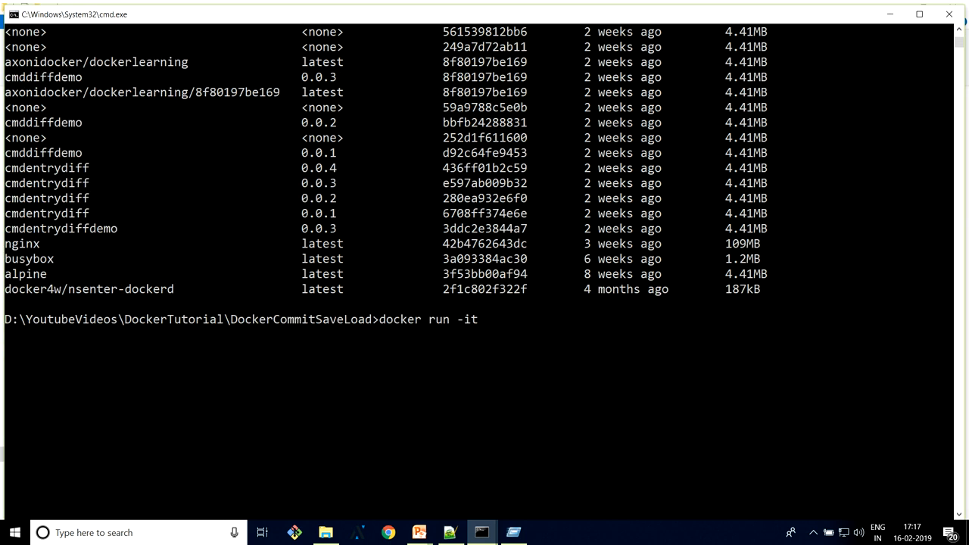
text(a8617e10adae)
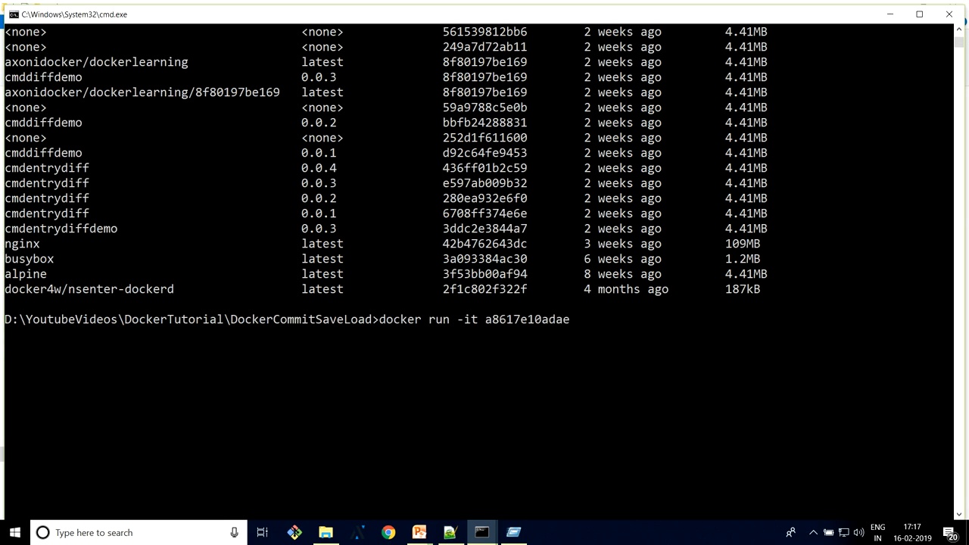
text(/bin/sh)
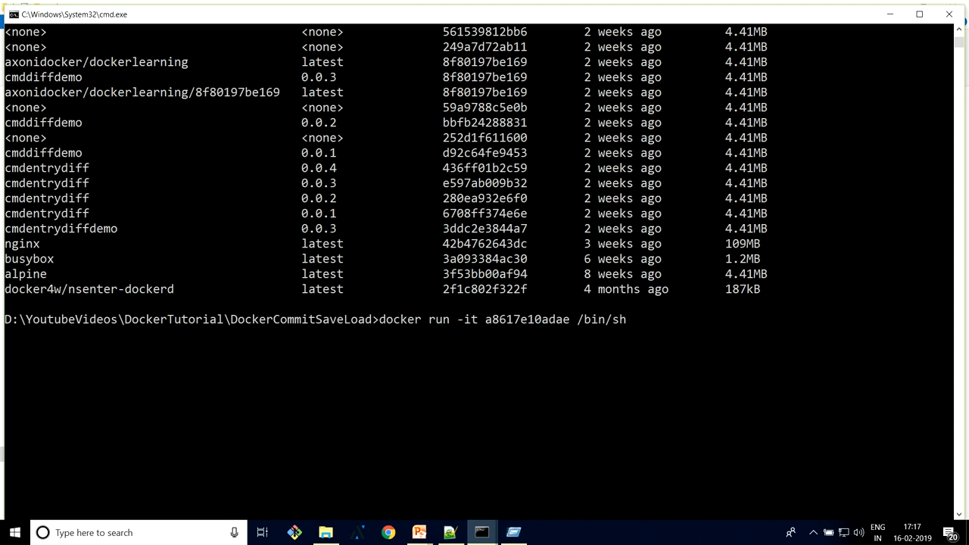
key(Return)
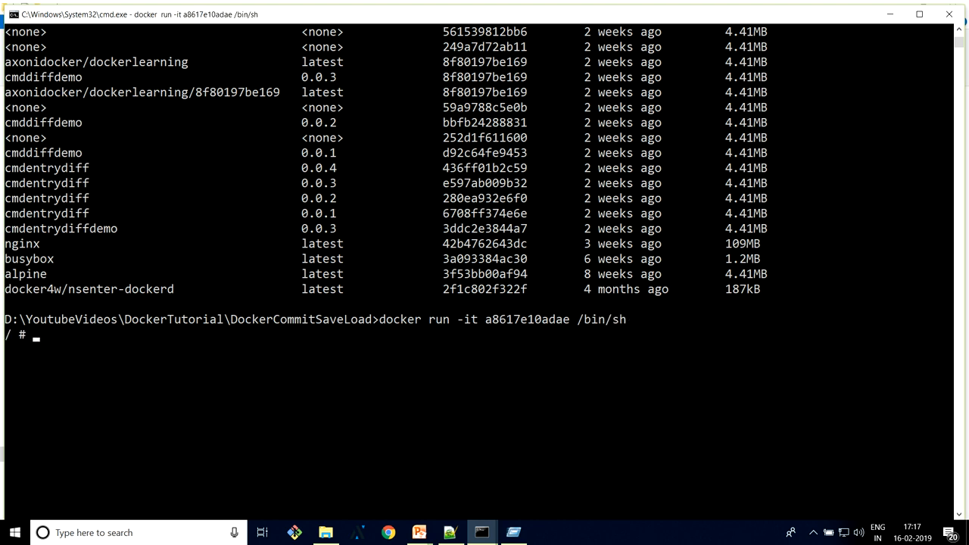
Confirm jq works and /data is empty in the container, then exit back to the host prompt
text(jq --)
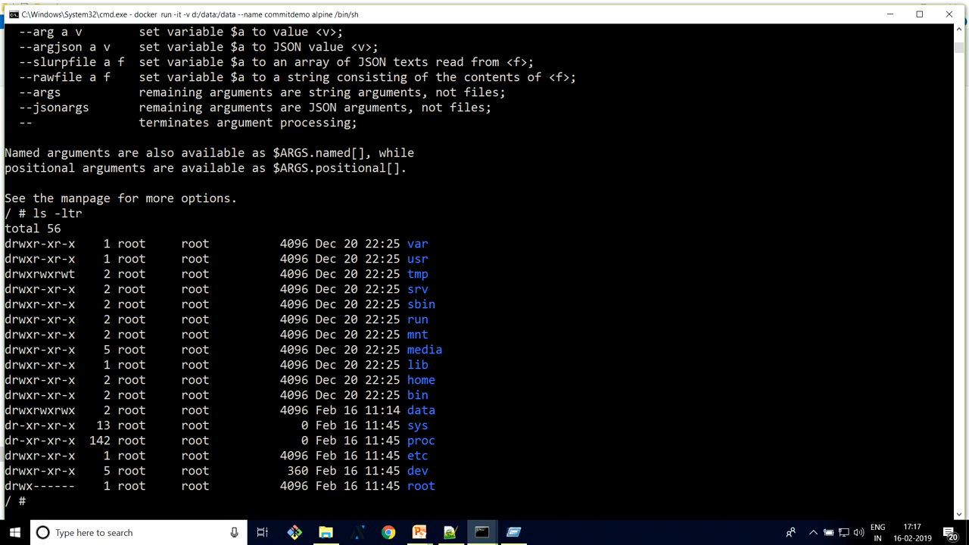
text(cd data)
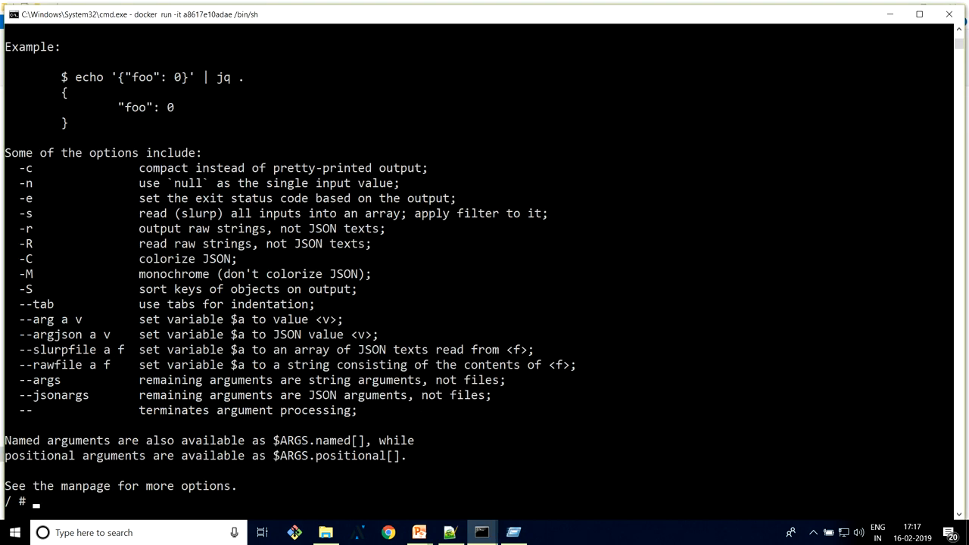
text(ls -ltr)
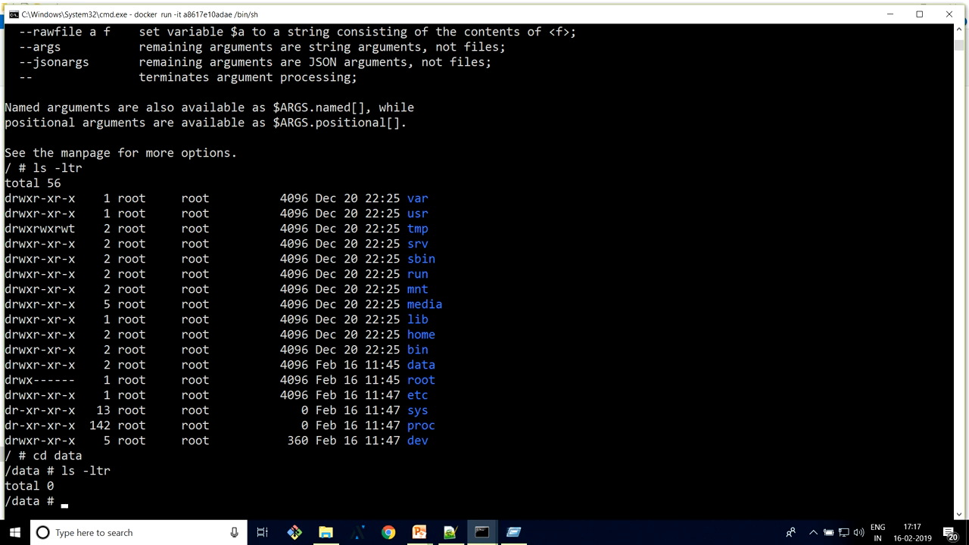
text(exit)
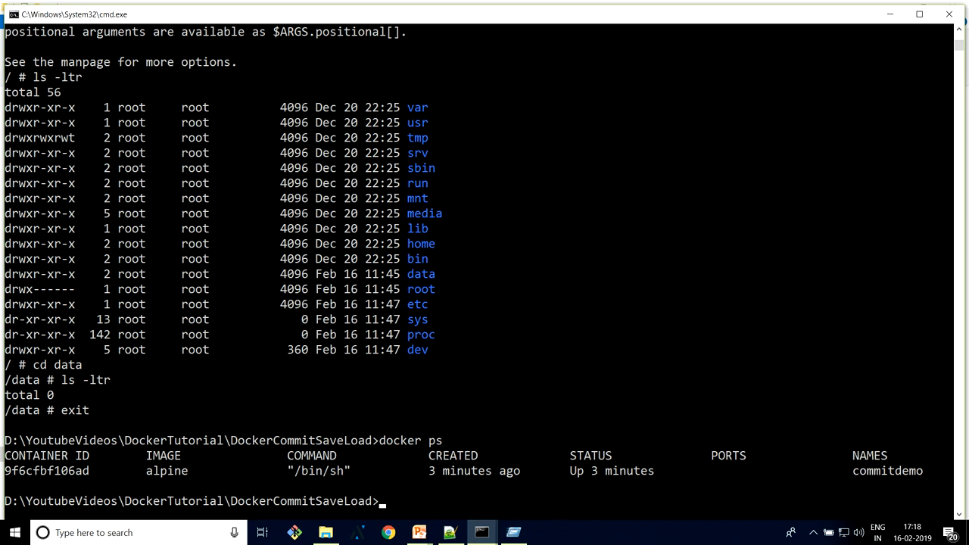
text(docker ima)
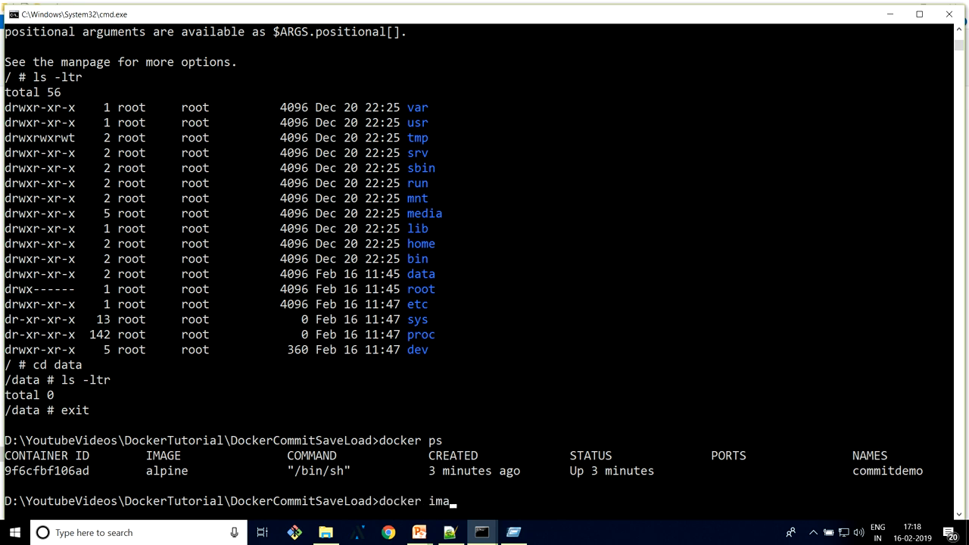
List the images again and review docker --help and docker save usage
text(ges)
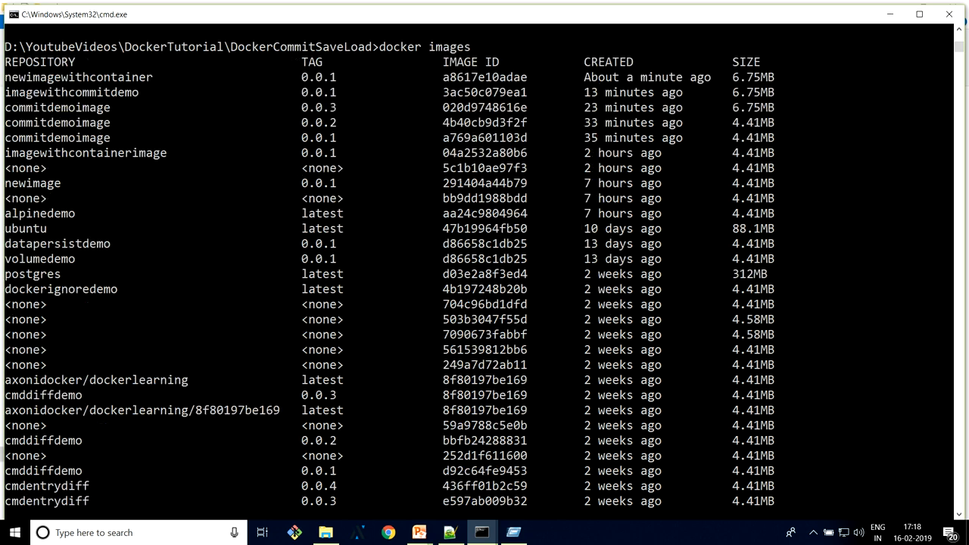
text(do)
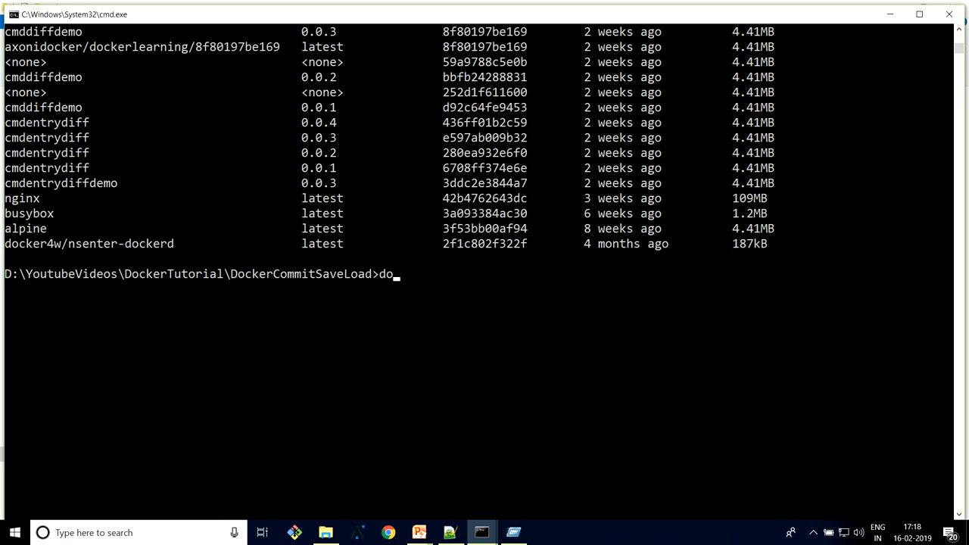
text(cker -)
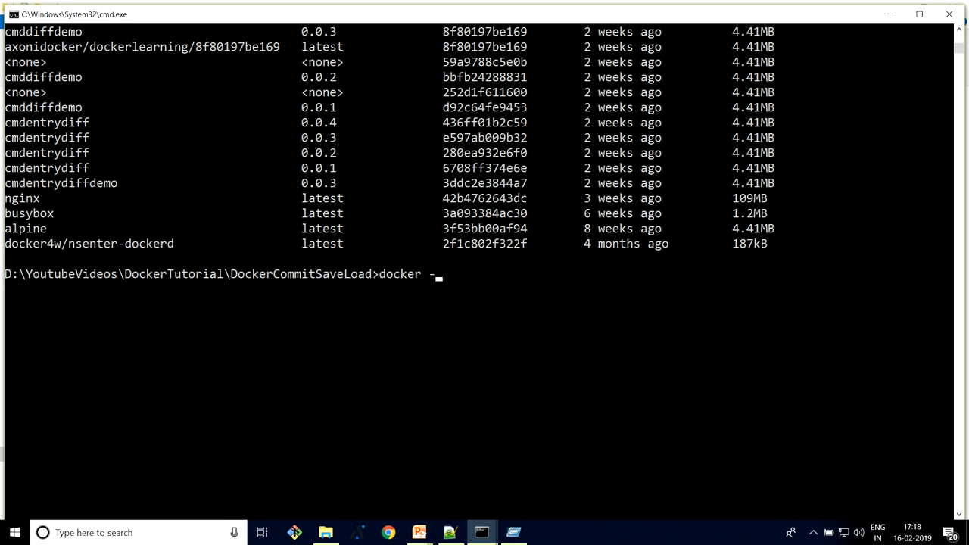
text(-help)
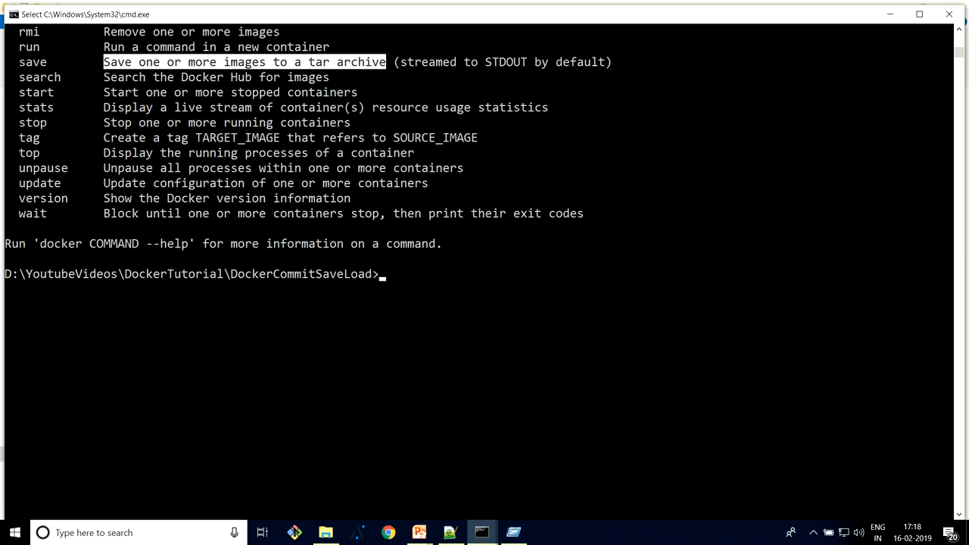
text(docker)
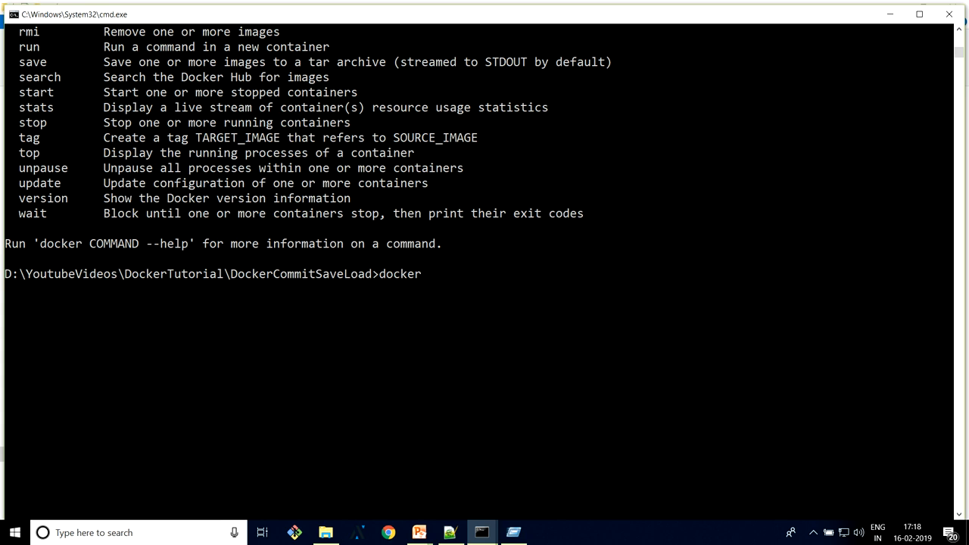
text(save --help)
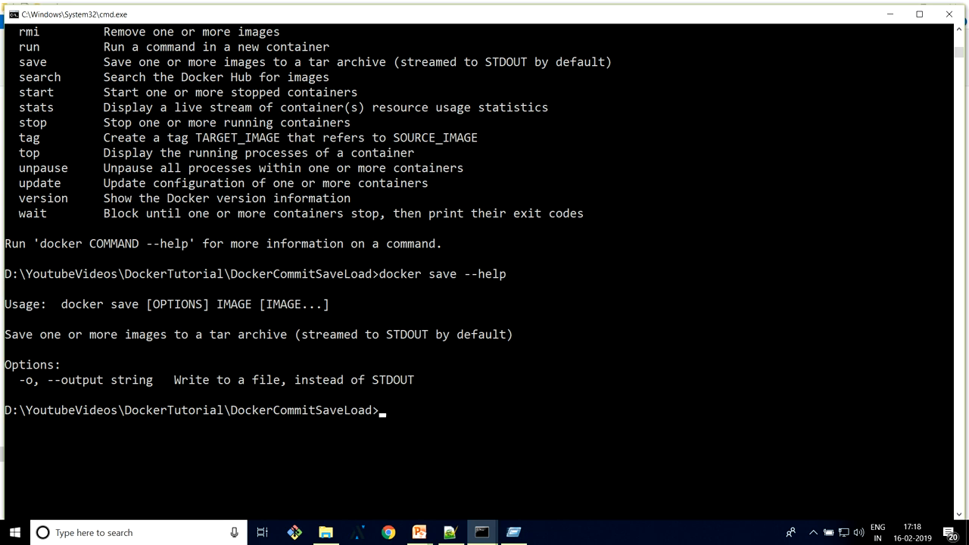
Save newimagewithcontainer to newimagecommitdemo.tar with docker save -o
click(439, 379)
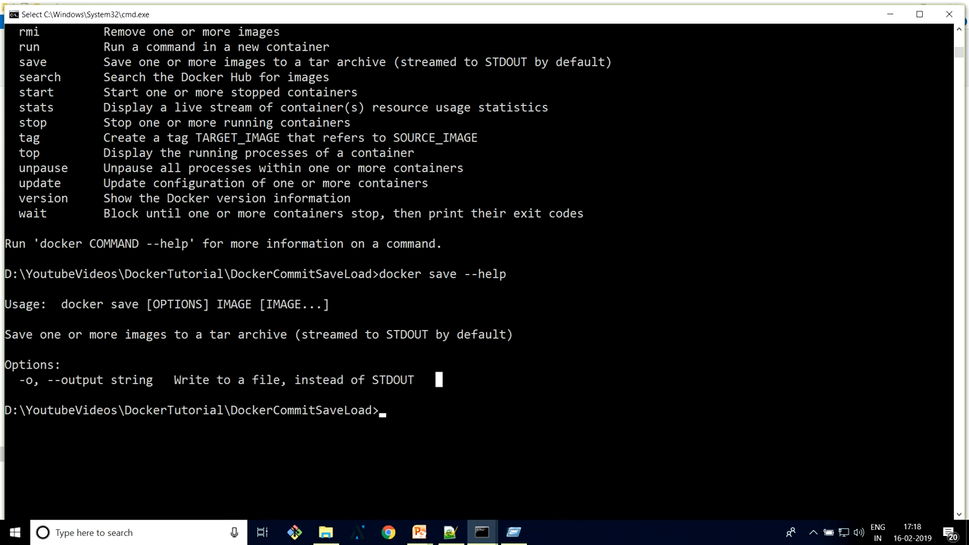
text(docker)
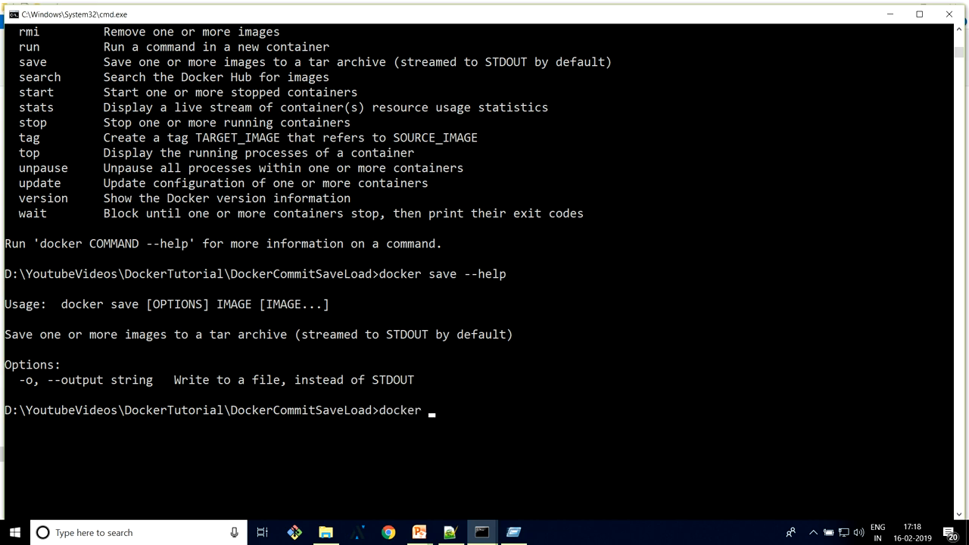
text(save)
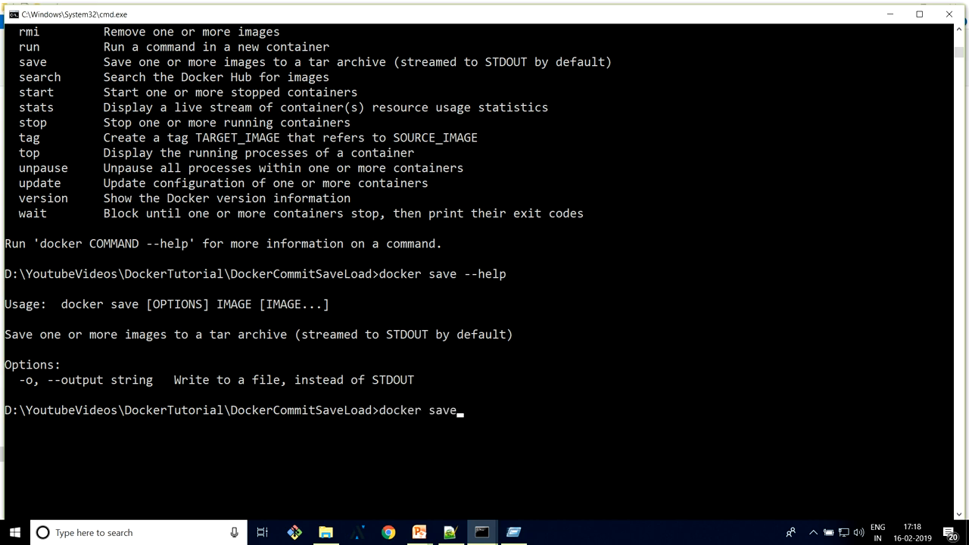
text(-o)
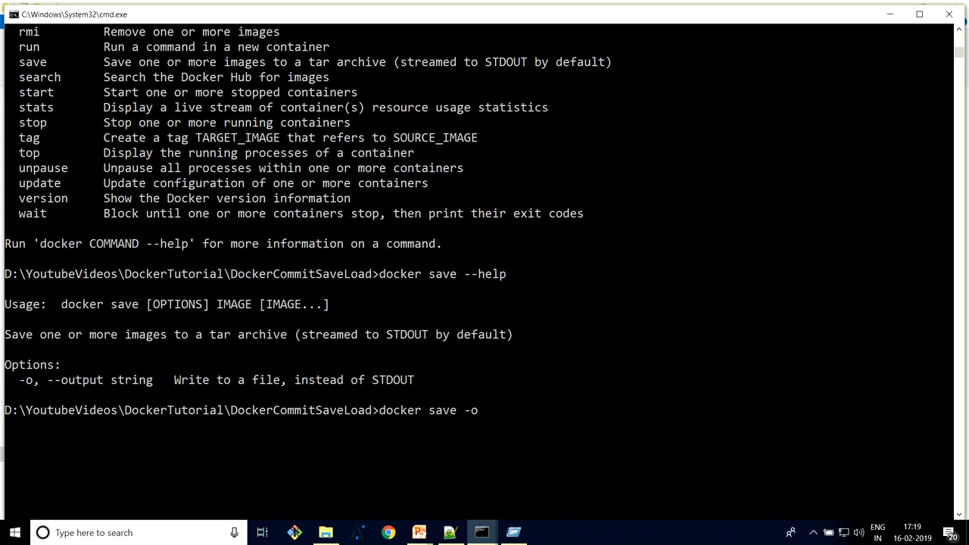
text(" ")
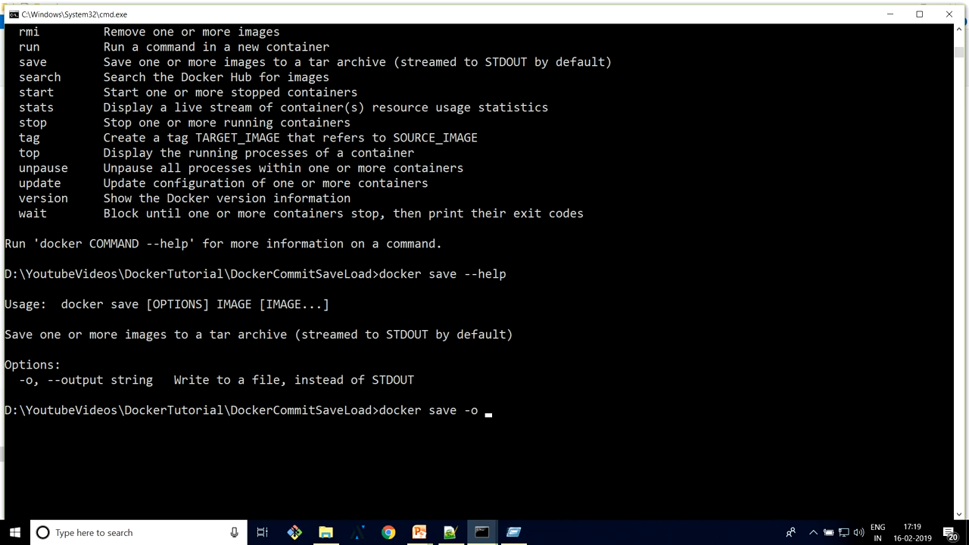
text(newimag)
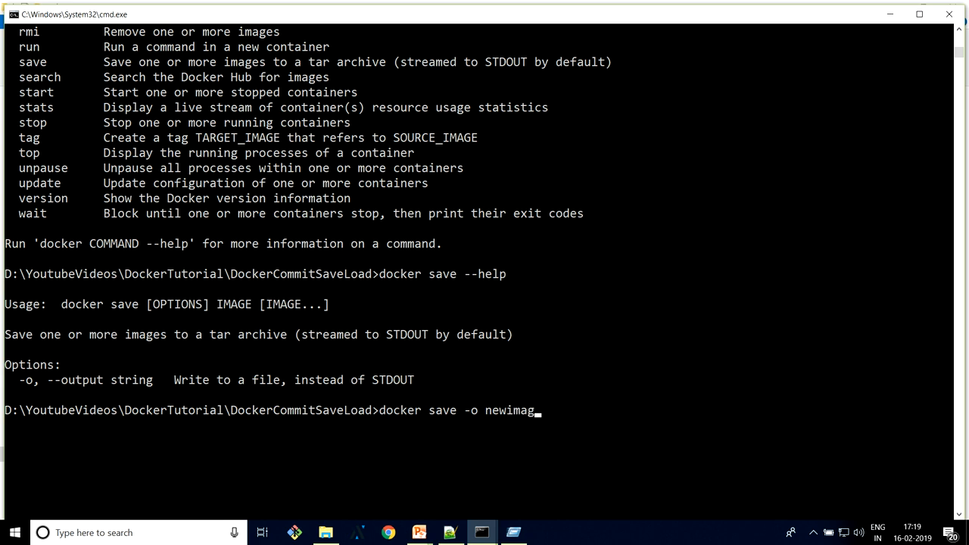
text(ecommi)
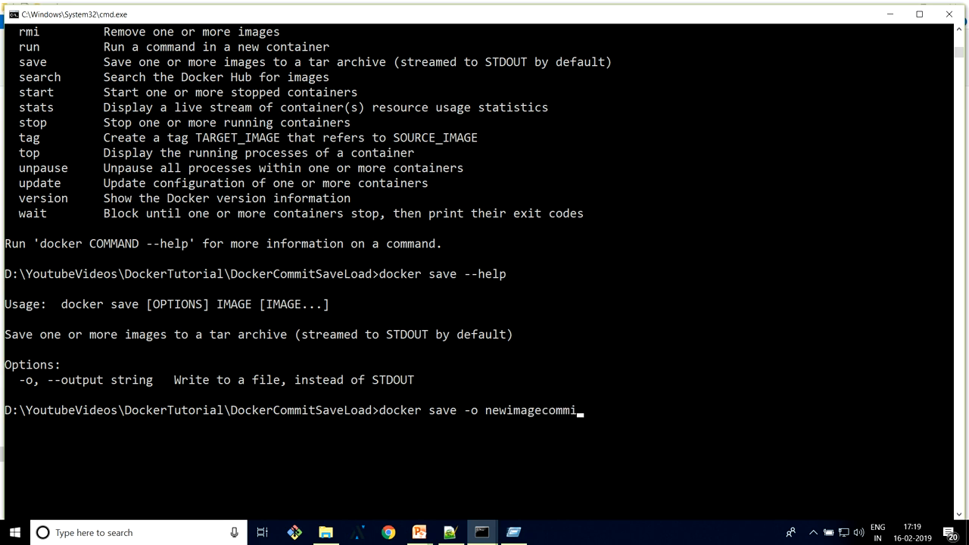
text(tdemo.tar)
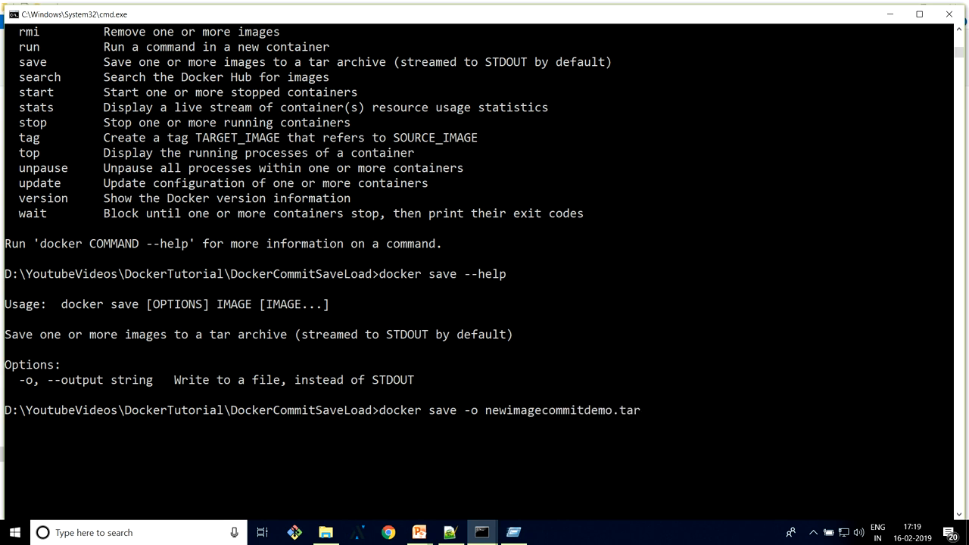
text(a8617e10adae)
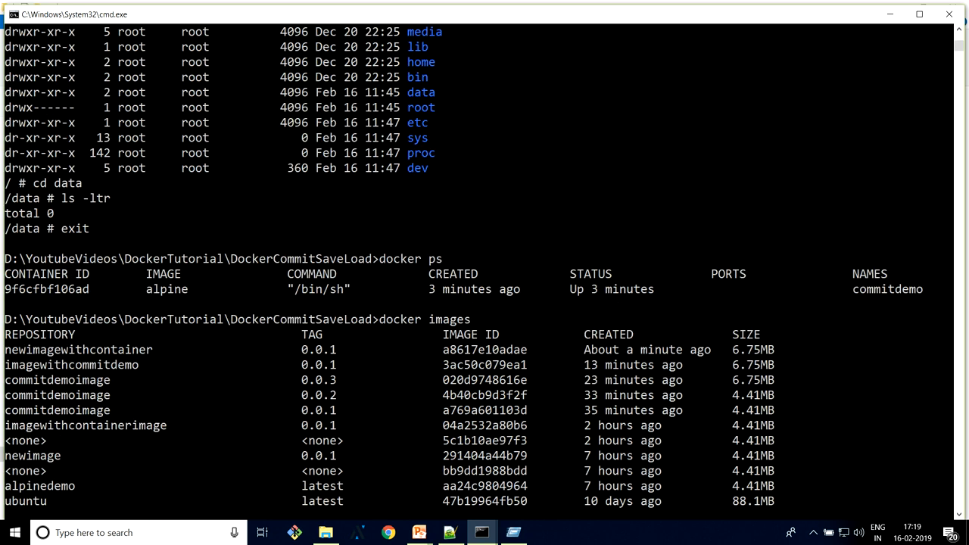
scroll(down, 3)
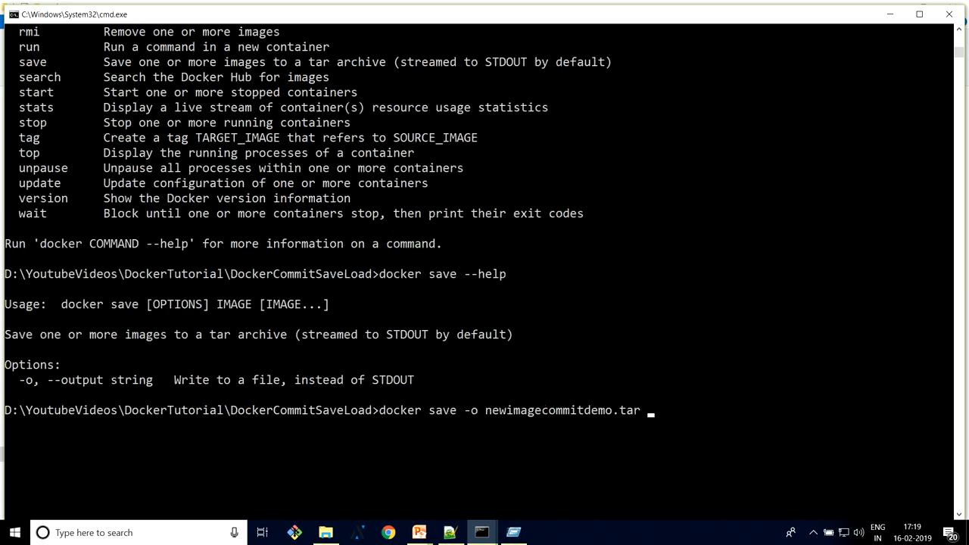
text(newimagewithcontainer)
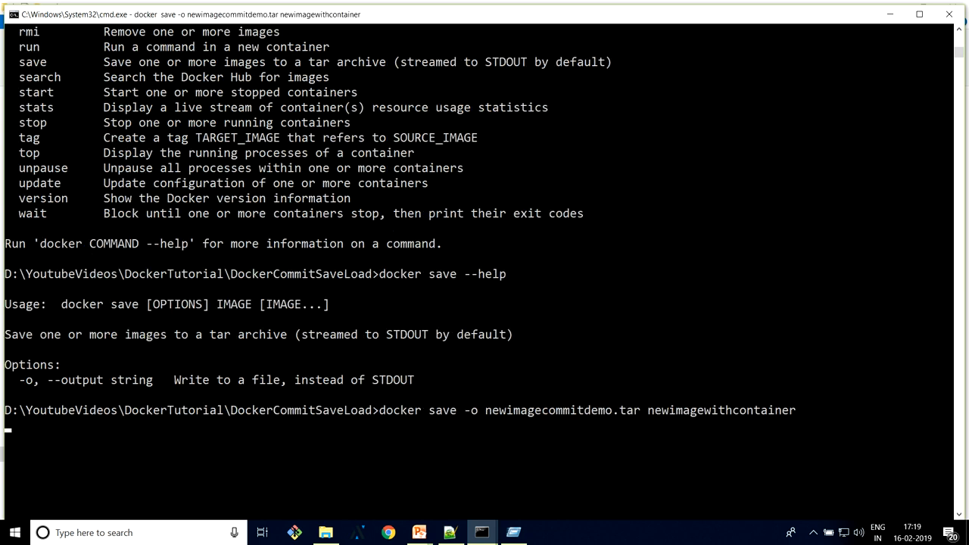
key(Return)
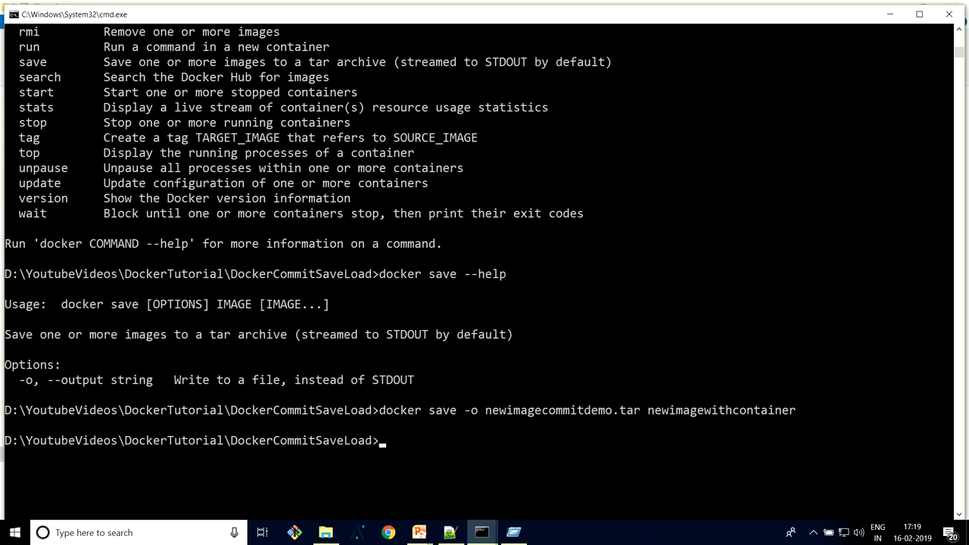
Run dir and switch to File Explorer to see newimagecommitdemo.tar in the folder
text(di)
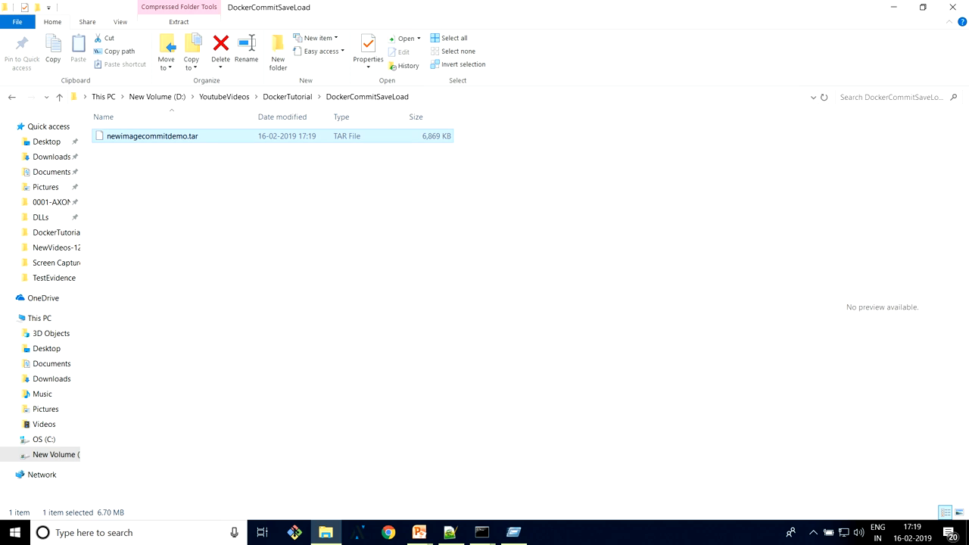
key(alt+tab)
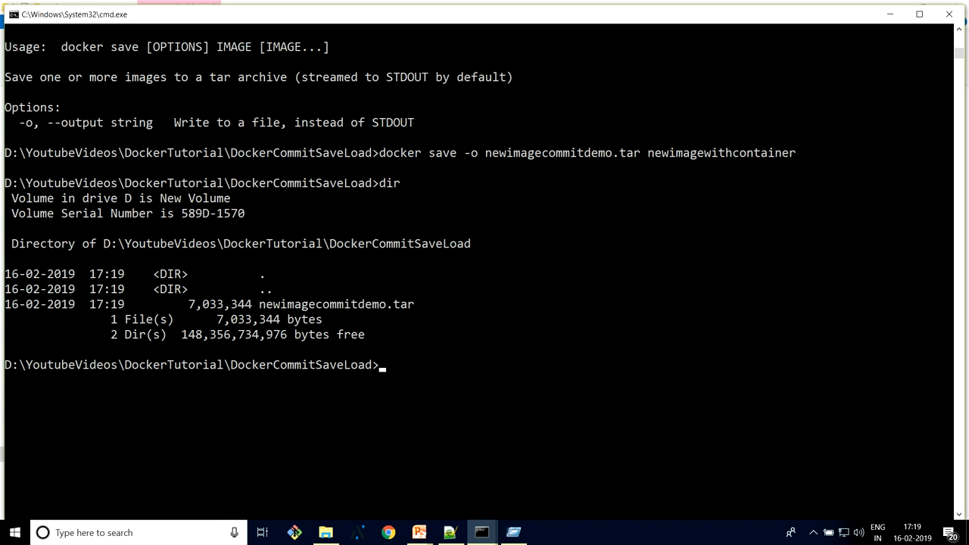
Attempt docker rmi on newimagewithcontainer by name and by ID a8617e10adae, blocked by a container
text(docker images)
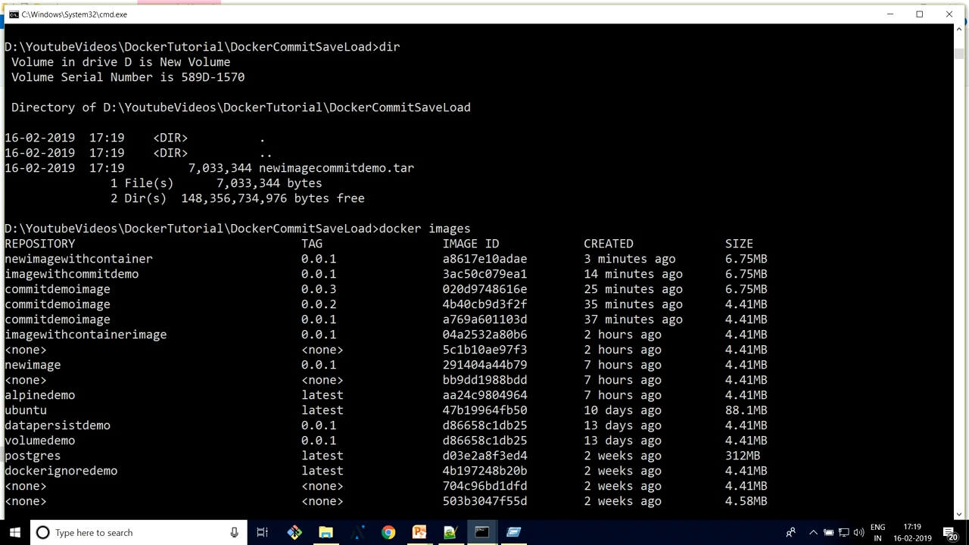
scroll(down, 3)
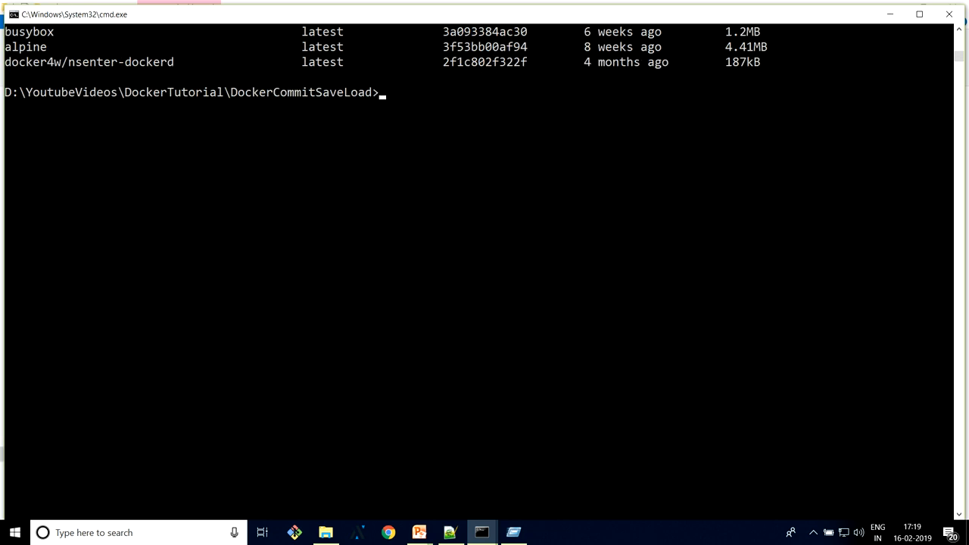
text(docker)
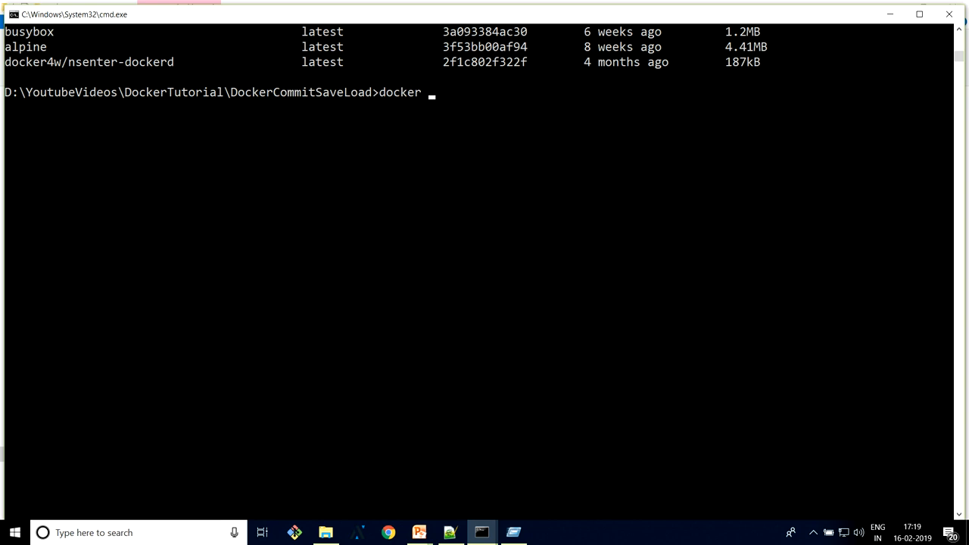
text(rmi newimagewithcontainer)
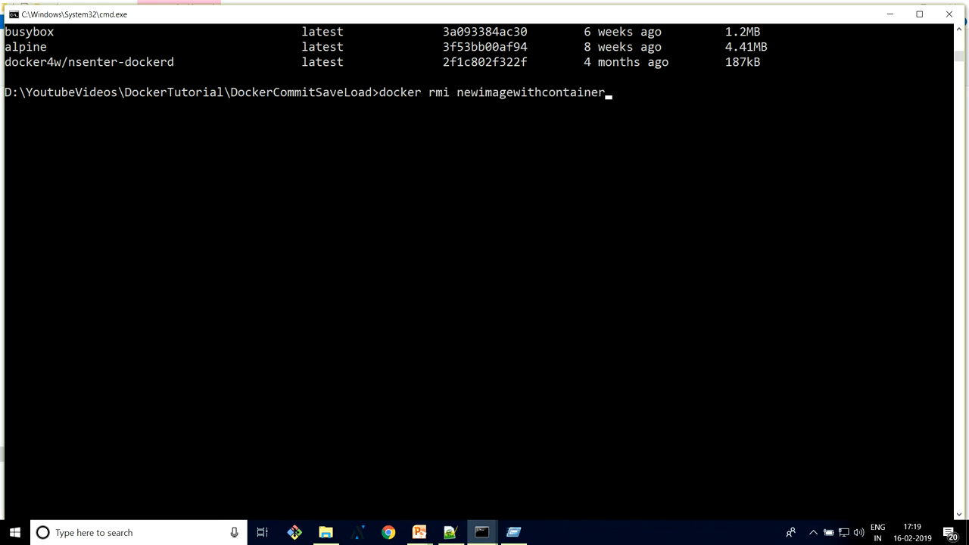
key(Return)
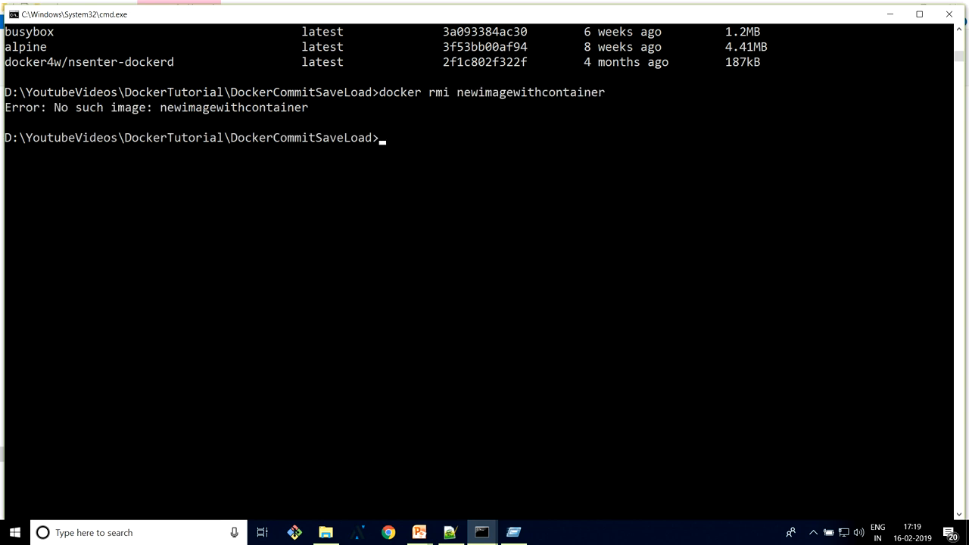
text(docker)
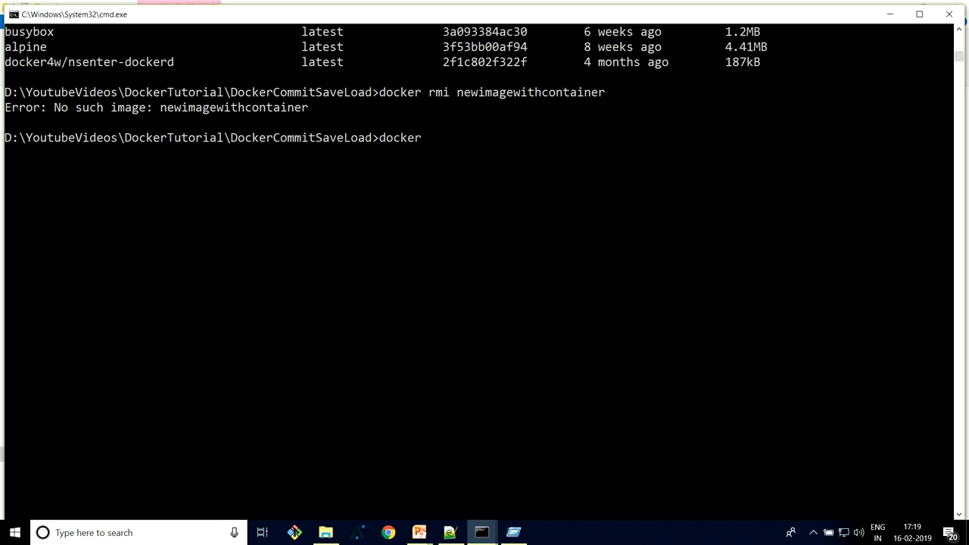
text(rmi a8617e10adae)
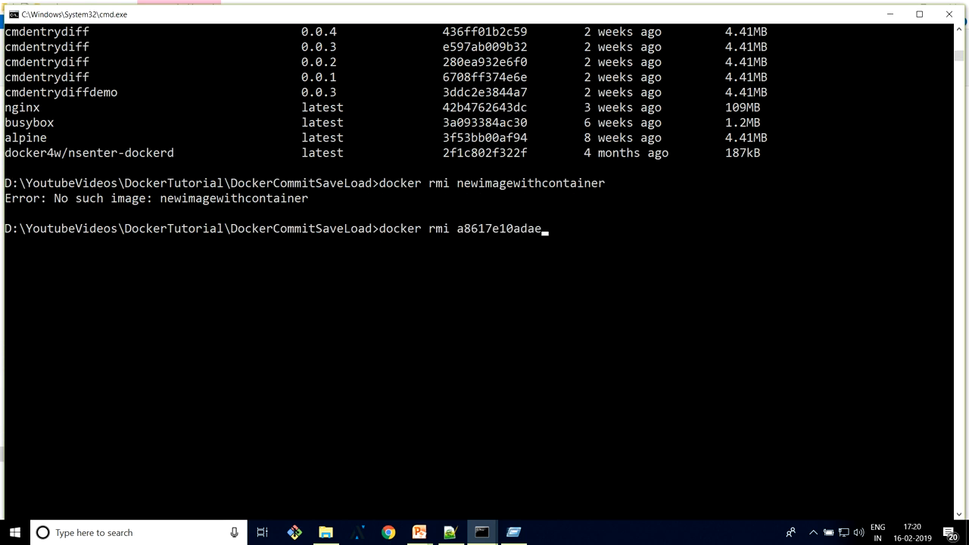
key(Return)
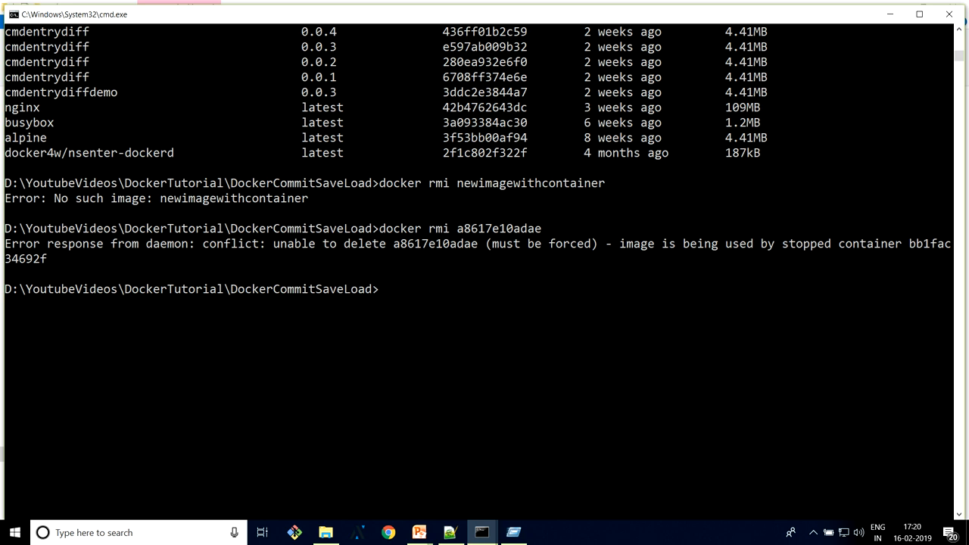
Stop and remove container bb1fac34692f, then delete image a8617e10adae with docker rmi
text(docke)
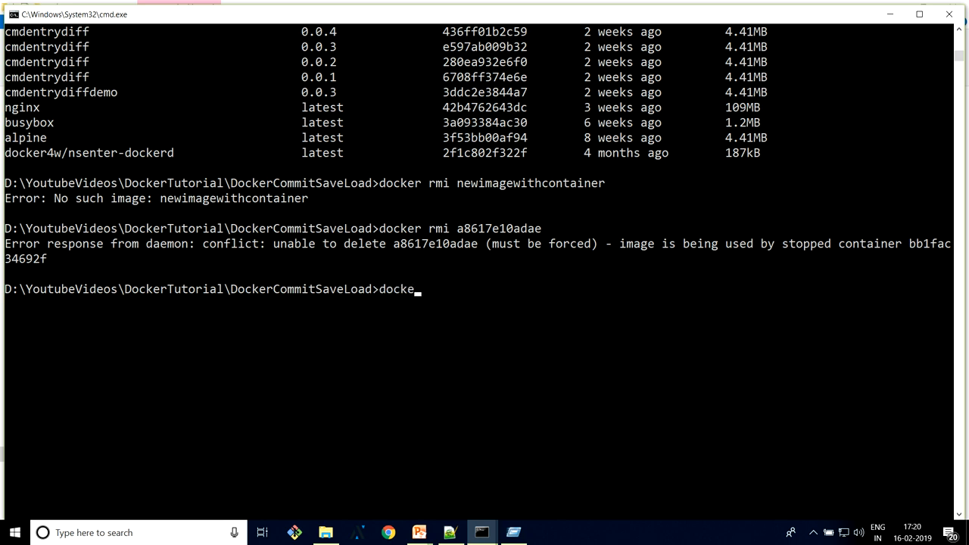
text(r stop bb1fac34692f)
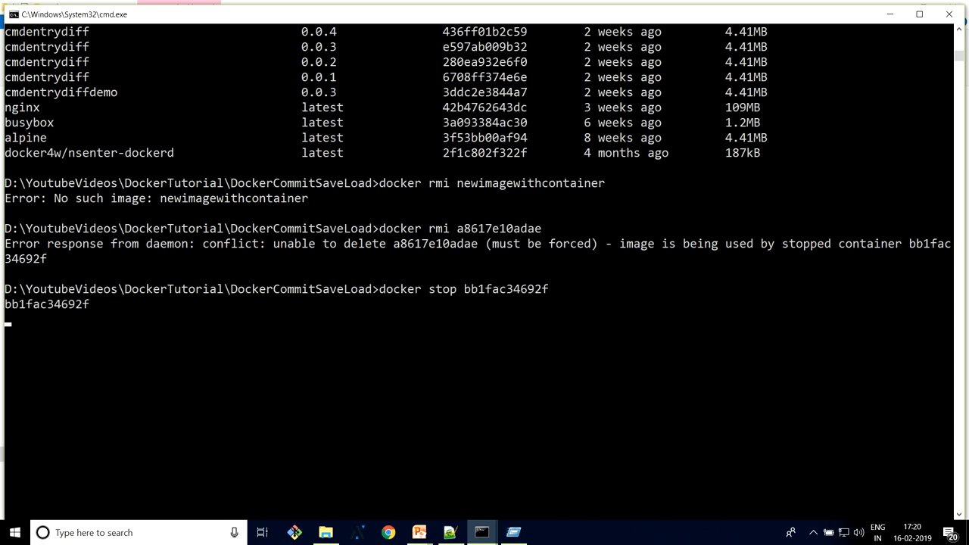
text(docker stop bb1fac34692f)
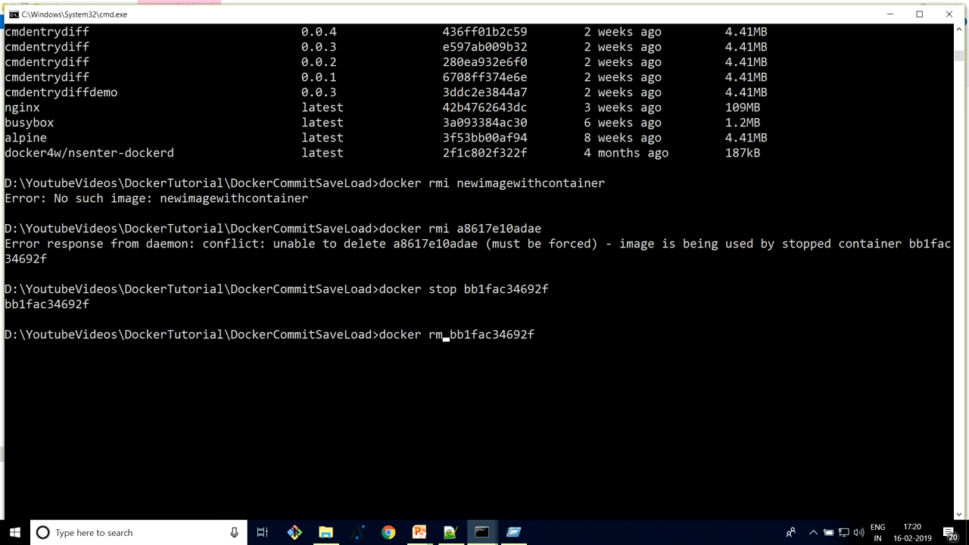
key(Return)
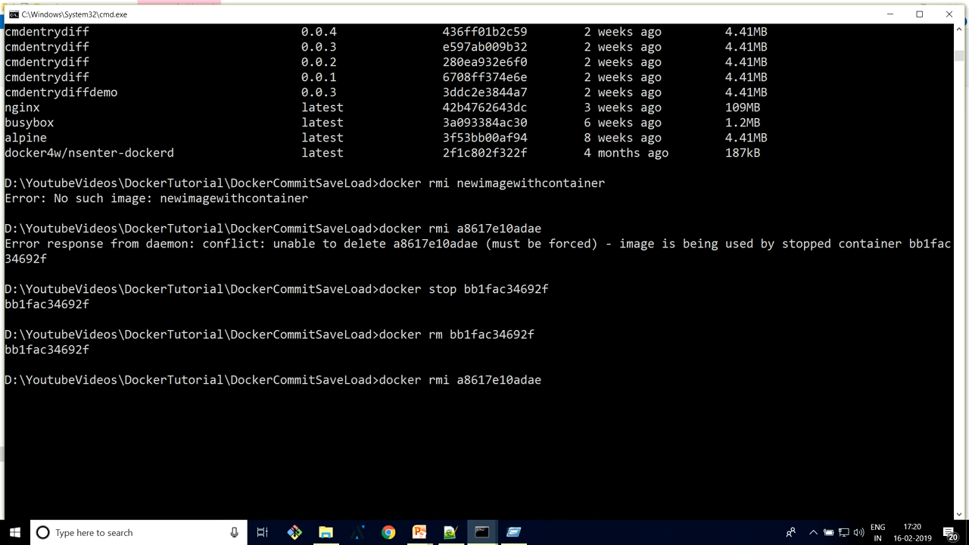
key(Return)
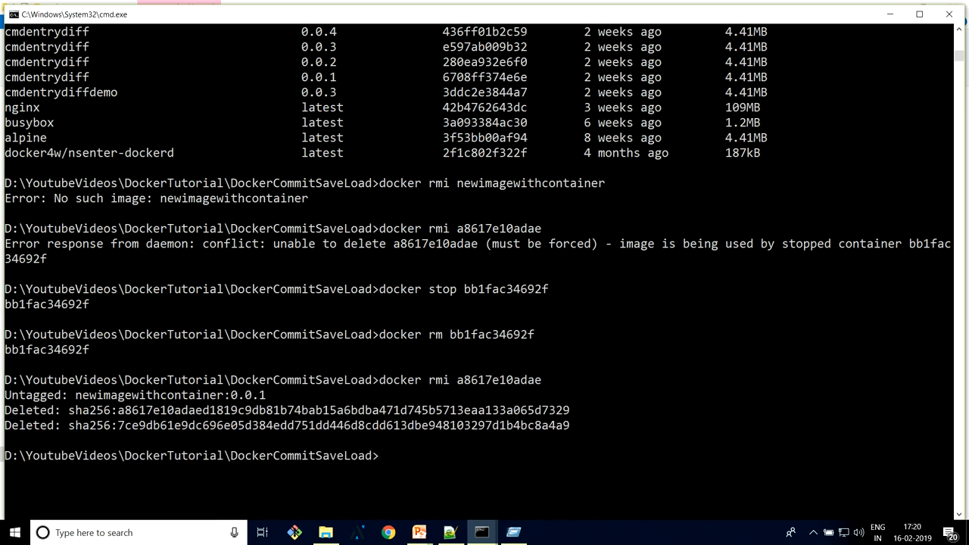
Run docker images and confirm newimagewithcontainer is gone from the listing
text(docker images)
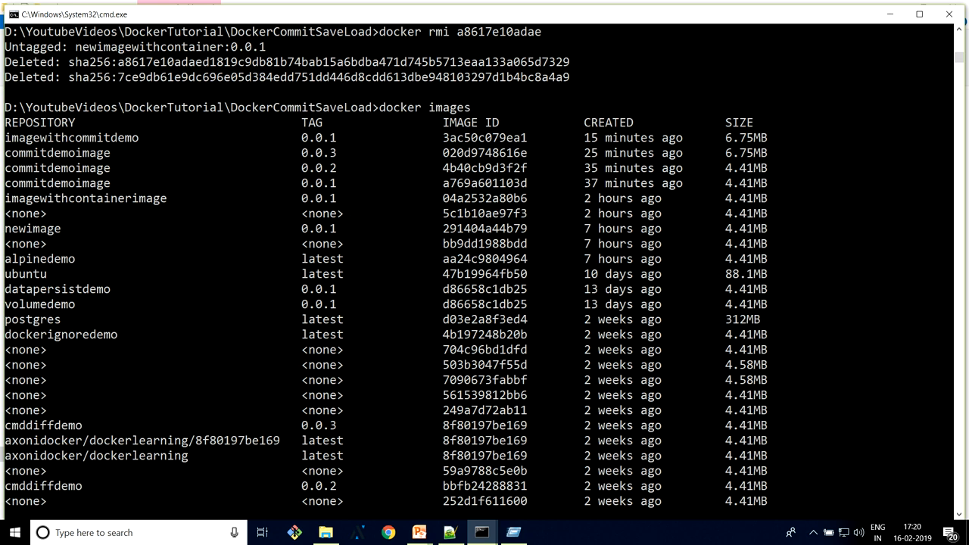
scroll(down, 3)
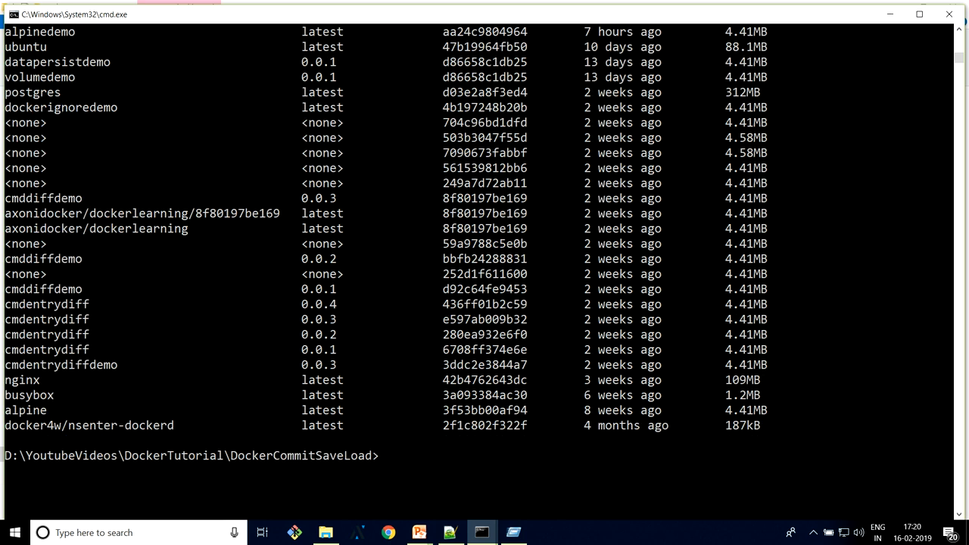
scroll(down, 3)
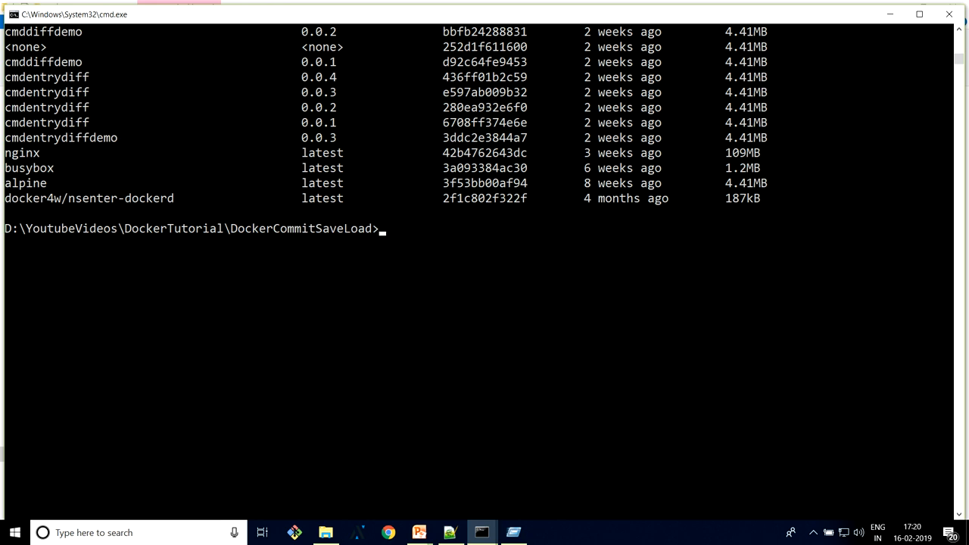
Show the docker command list and read the load command's usage help
text(d)
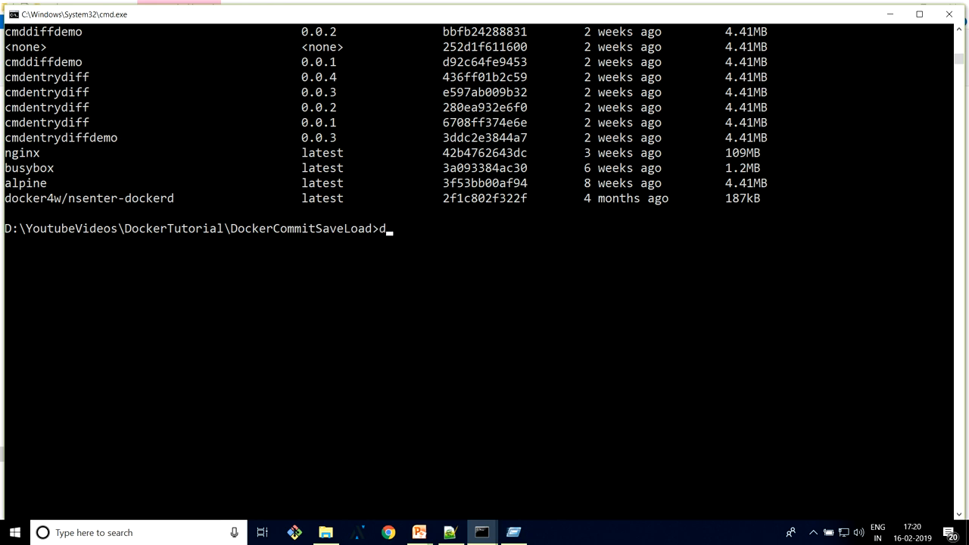
text(ocker)
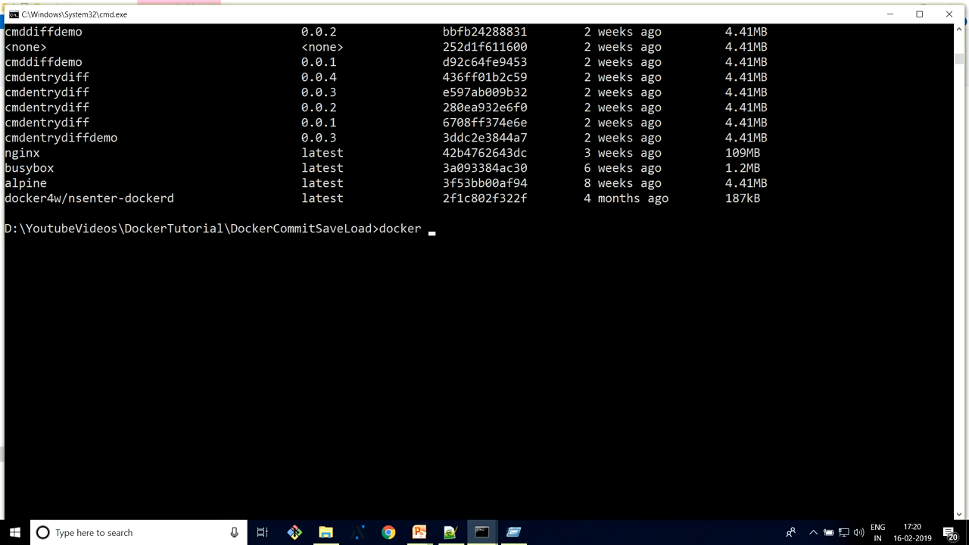
key(Return)
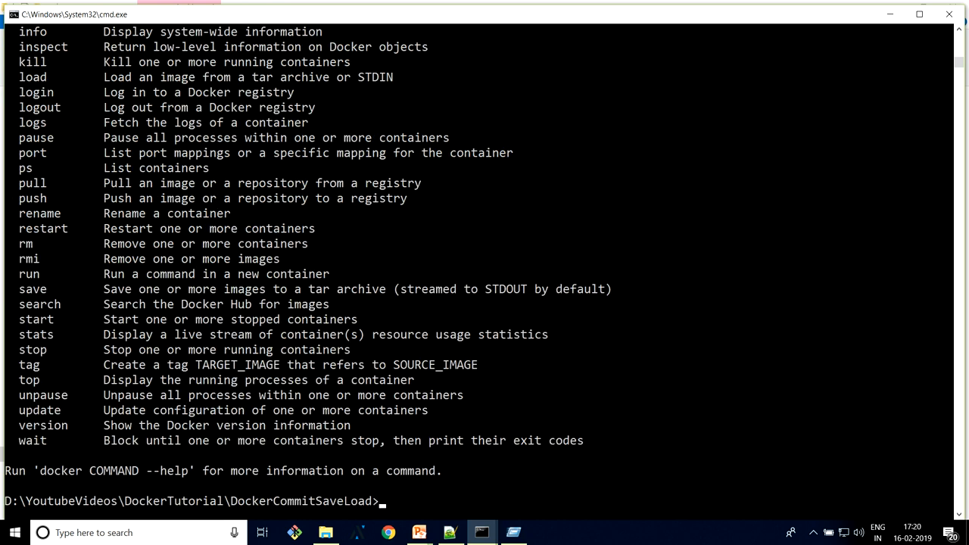
scroll(up, 3)
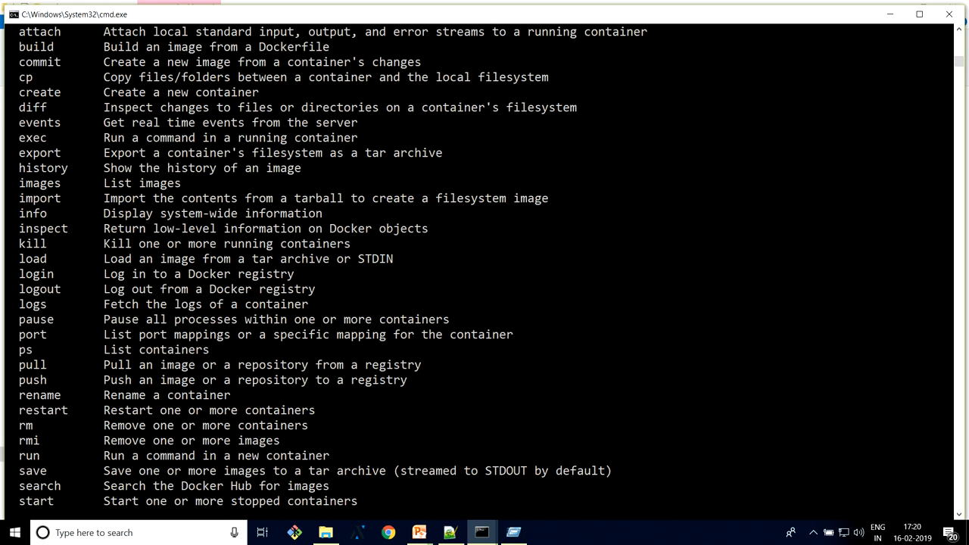
click(204, 257)
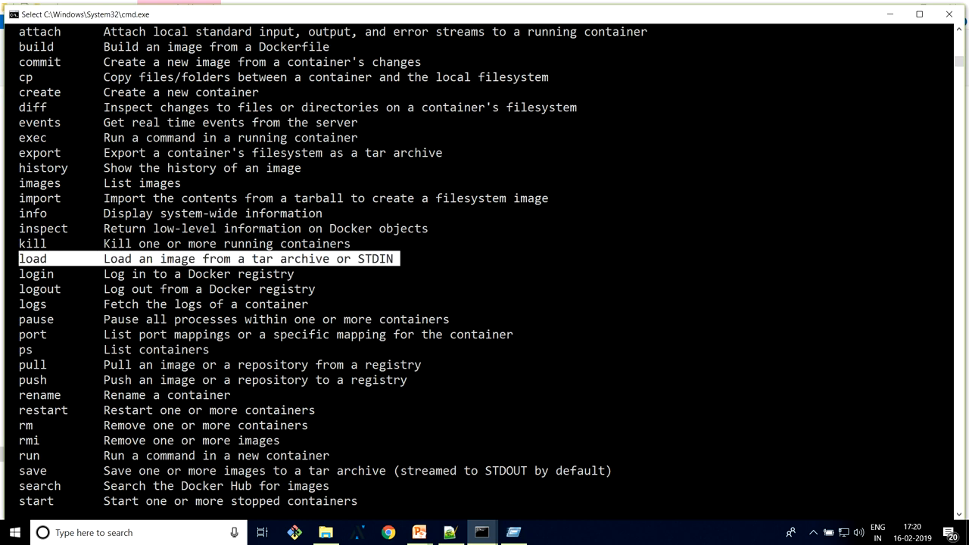
scroll(down, 3)
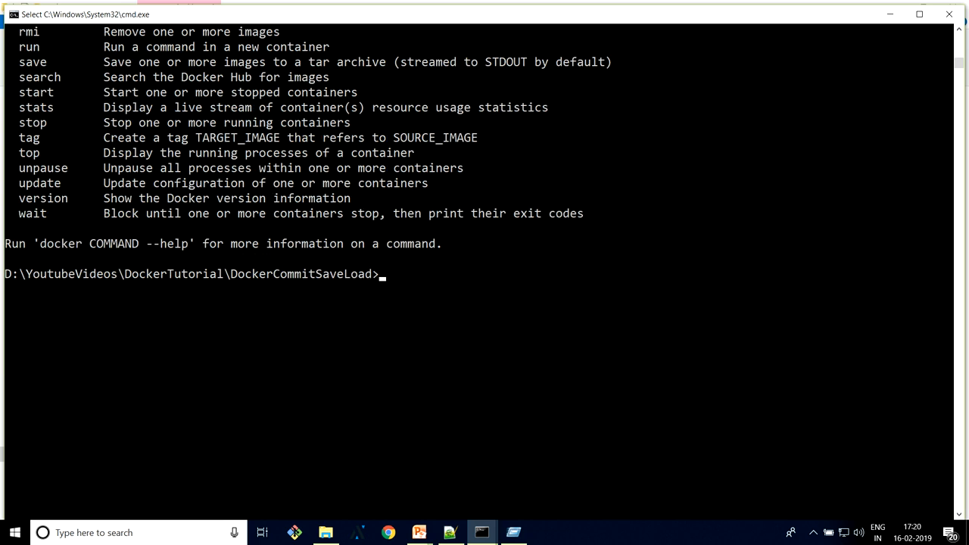
text(docker load --help)
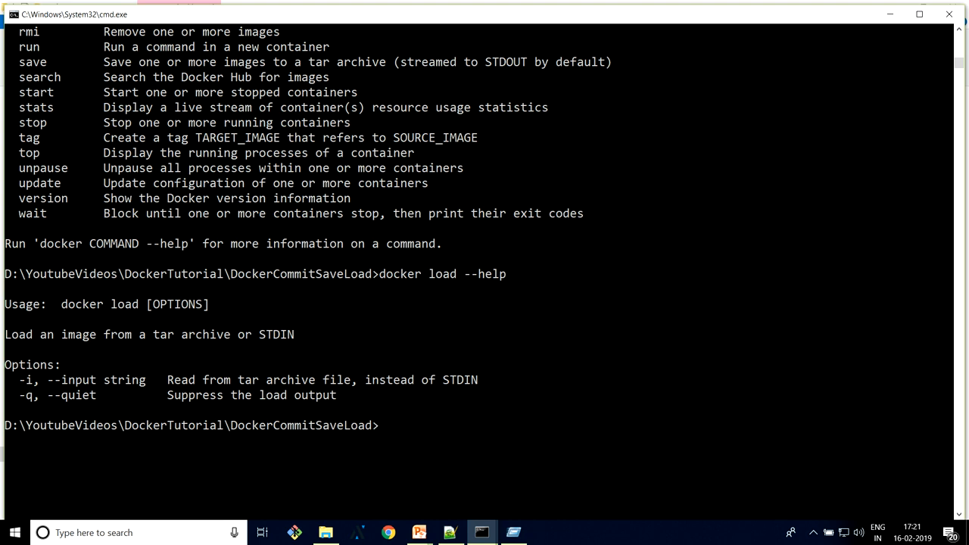
Compose docker load -i with the newimagecommitdemo.tar name copied from File Explorer
text(docker)
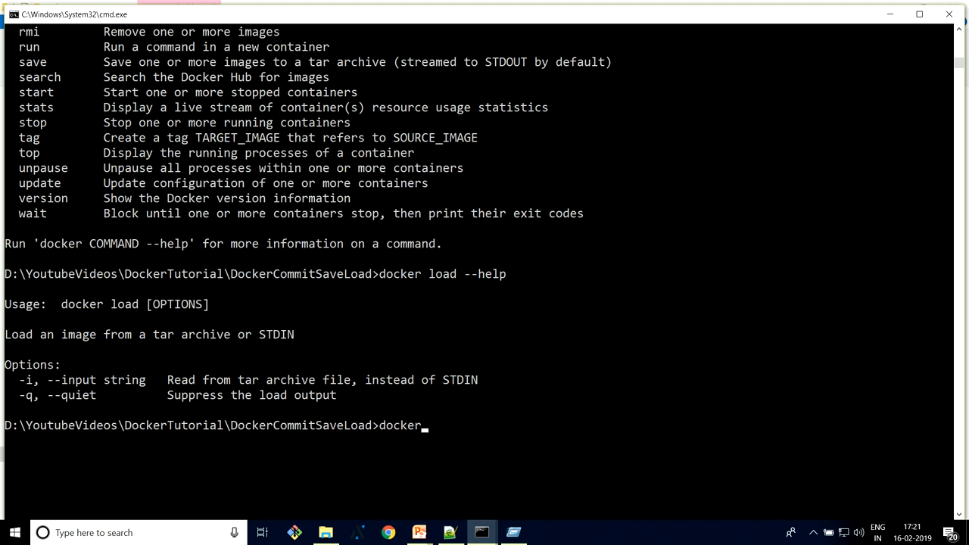
text(load -)
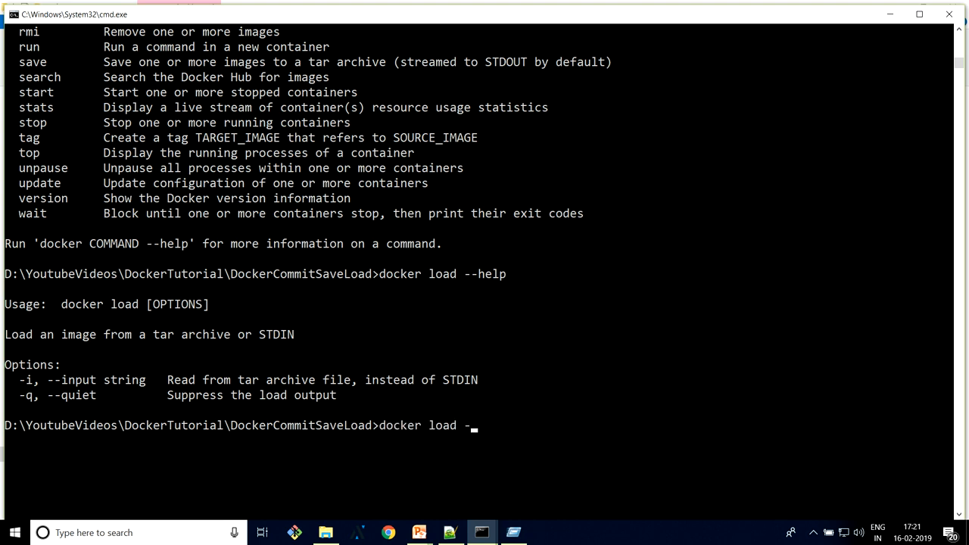
key(alt+tab)
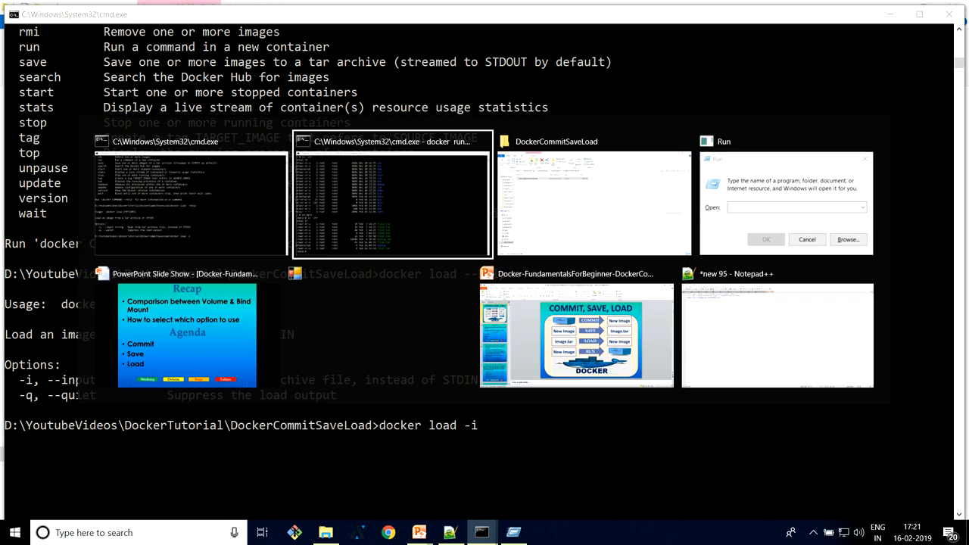
click(594, 197)
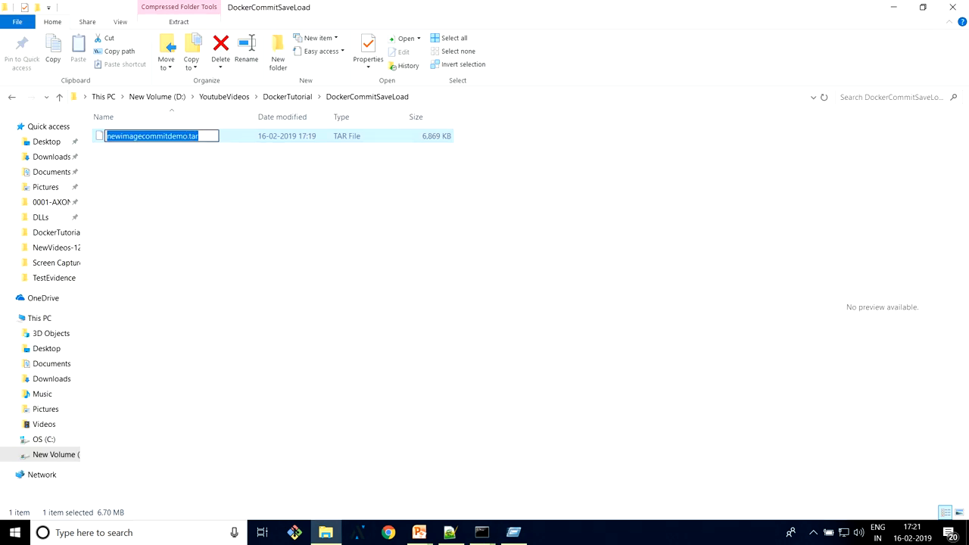
key(alt+tab)
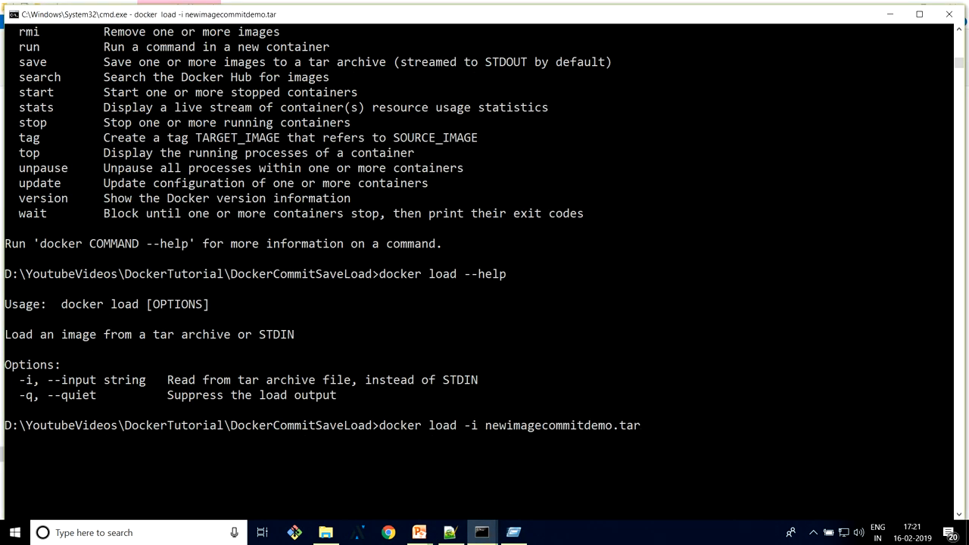
Run docker load -i newimagecommitdemo.tar to restore newimagewithcontainer:0.0.1 and list the images
key(Return)
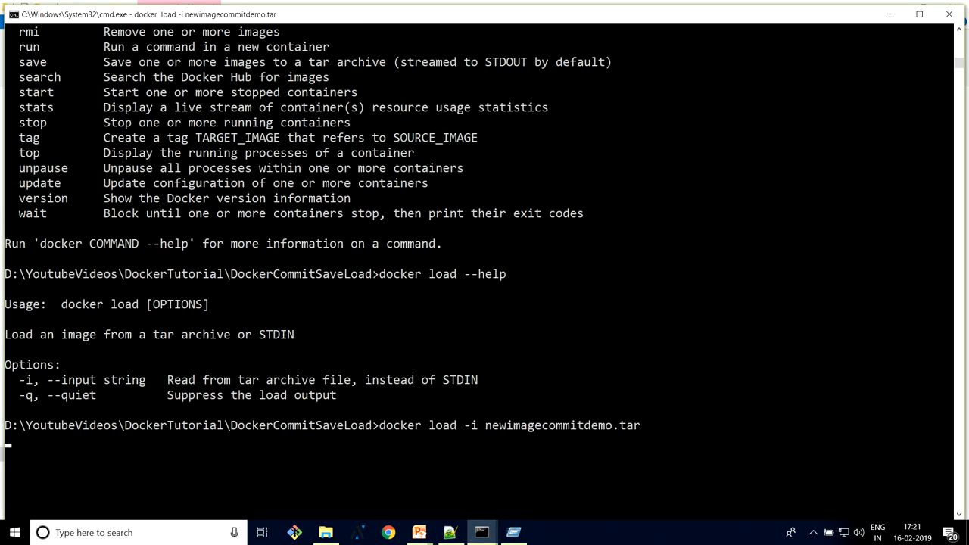
key(Return)
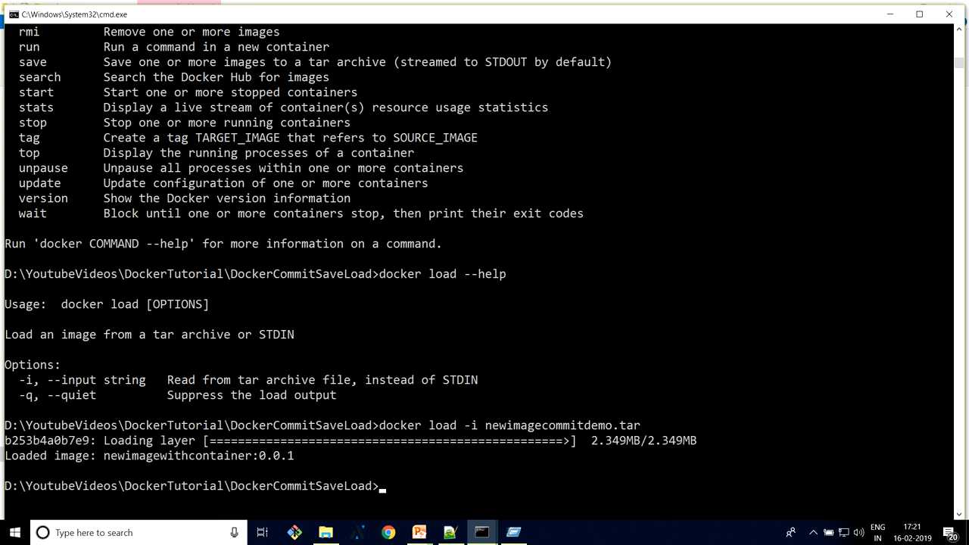
text(docker image)
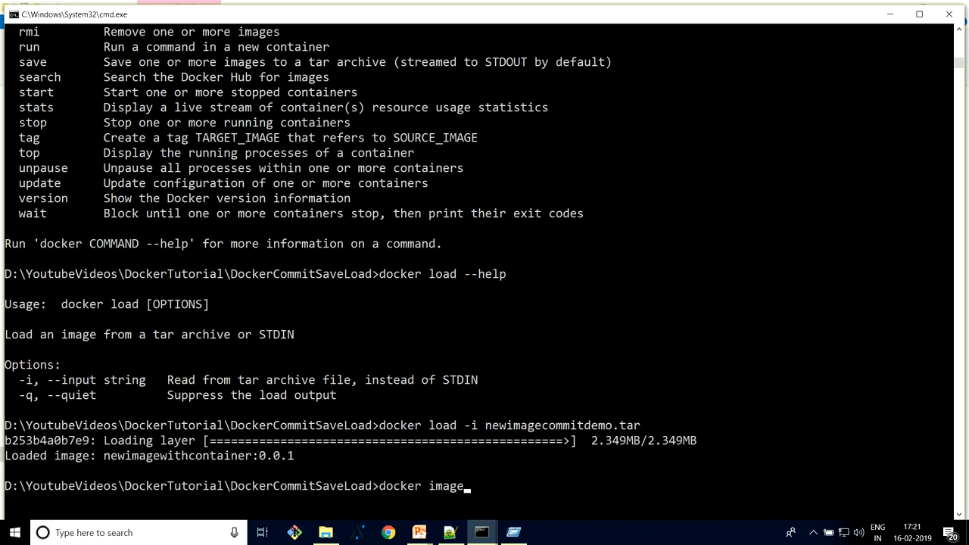
key(Return)
text(d)
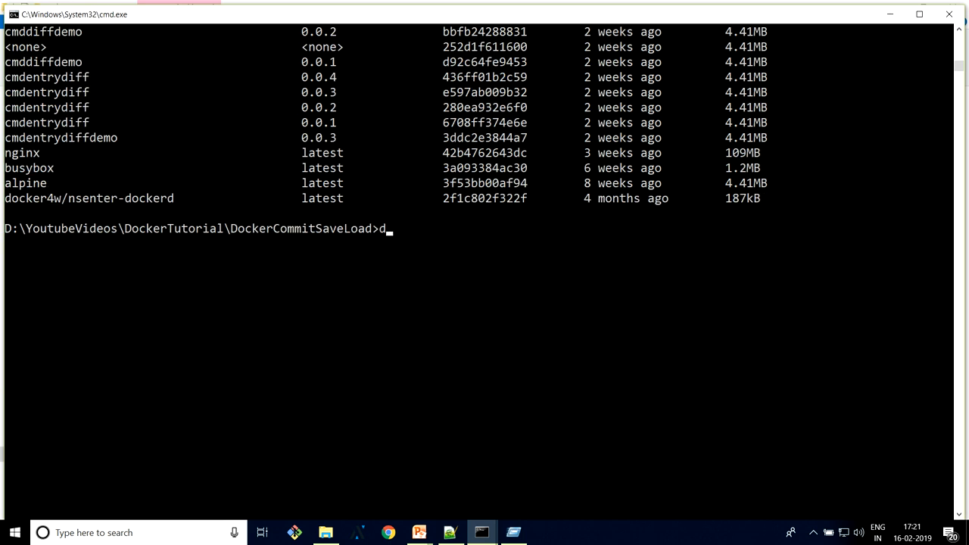
Run docker run -it a8617e10adae /bin/sh, then ls -ltr and jq to confirm jq is installed
text(ocker run -it)
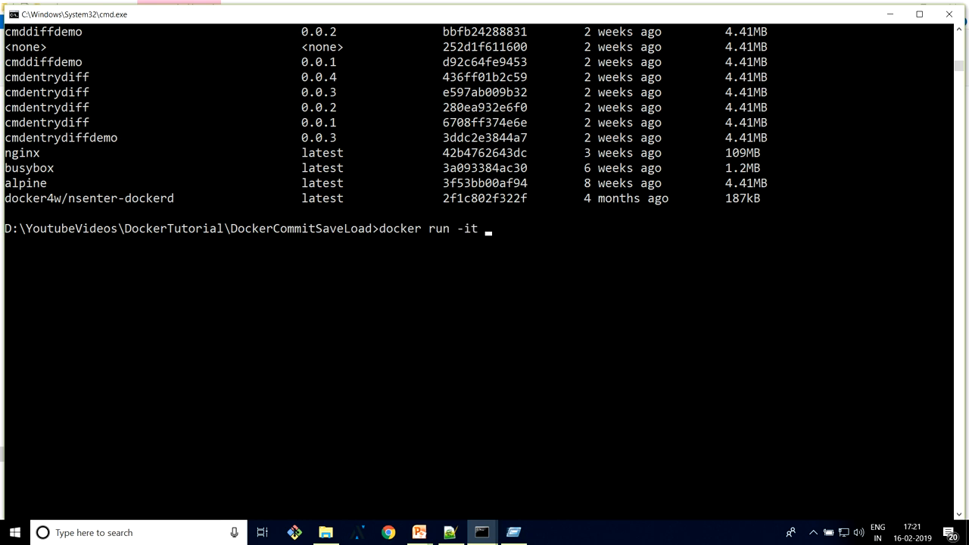
text(a8617e10adae /bin)
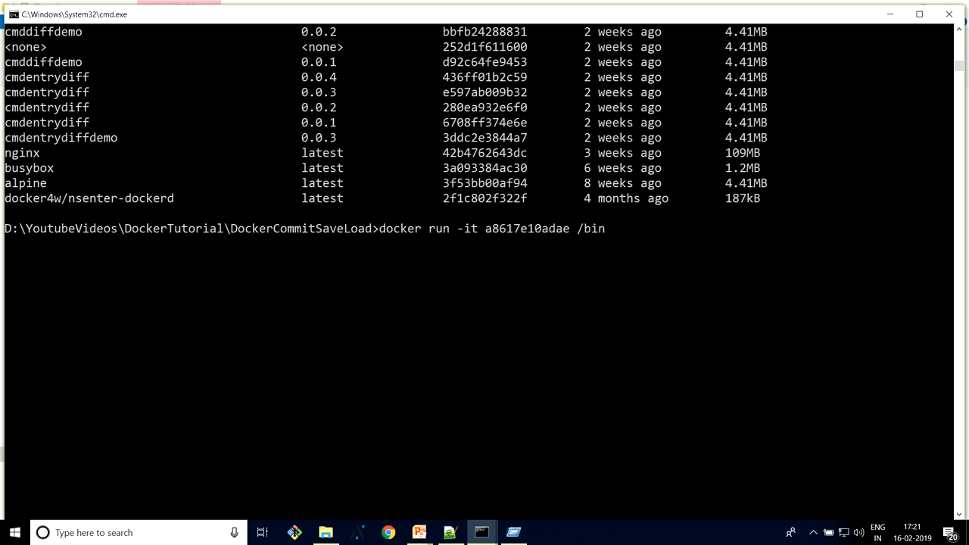
key(Return)
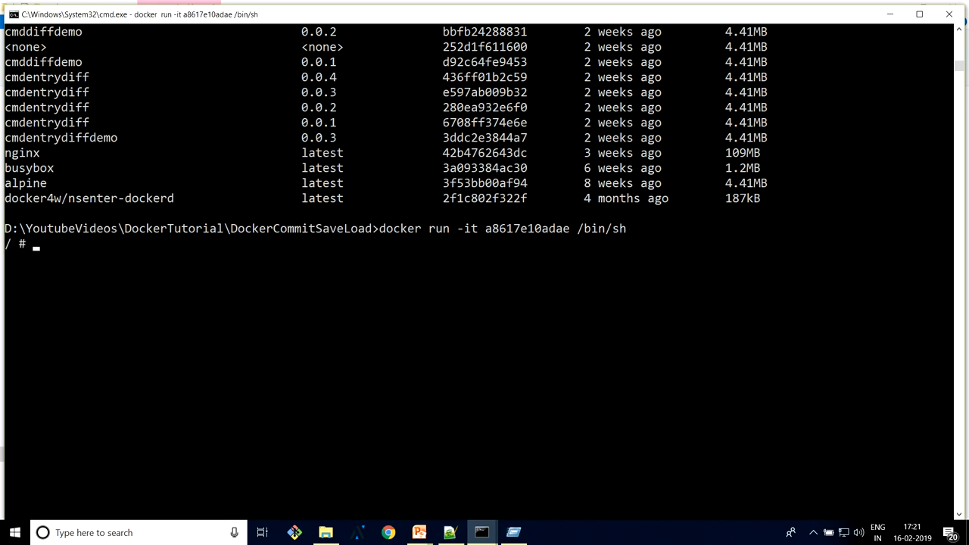
text(ls -ltr)
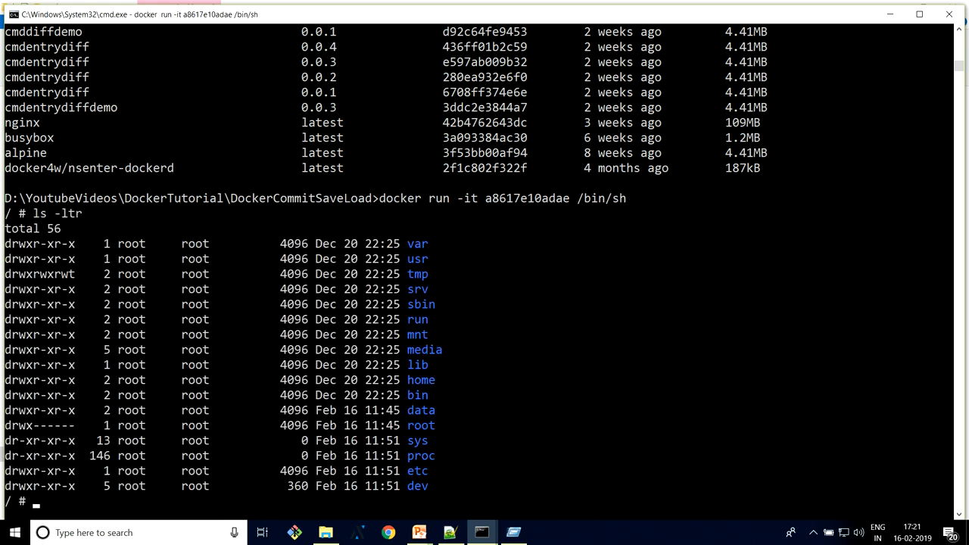
text(jq)
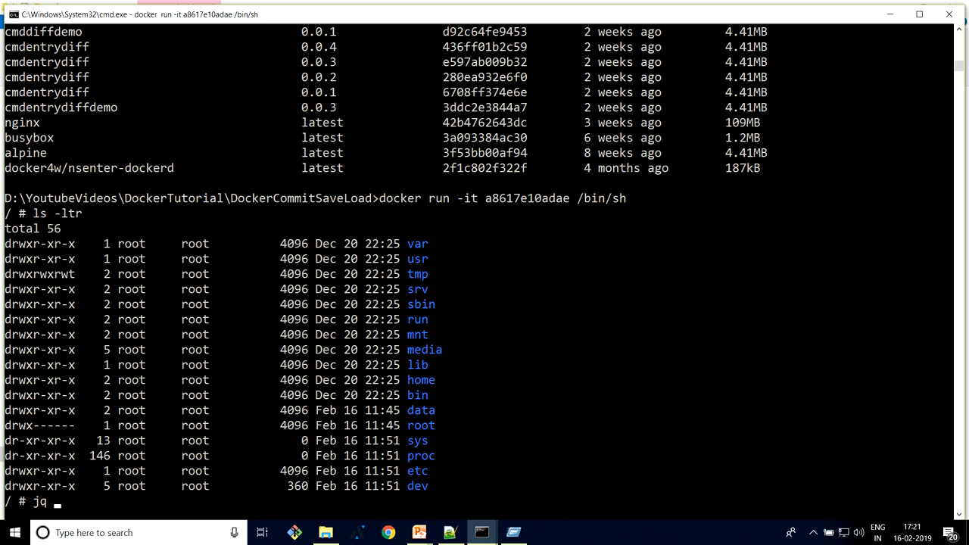
key(Return)
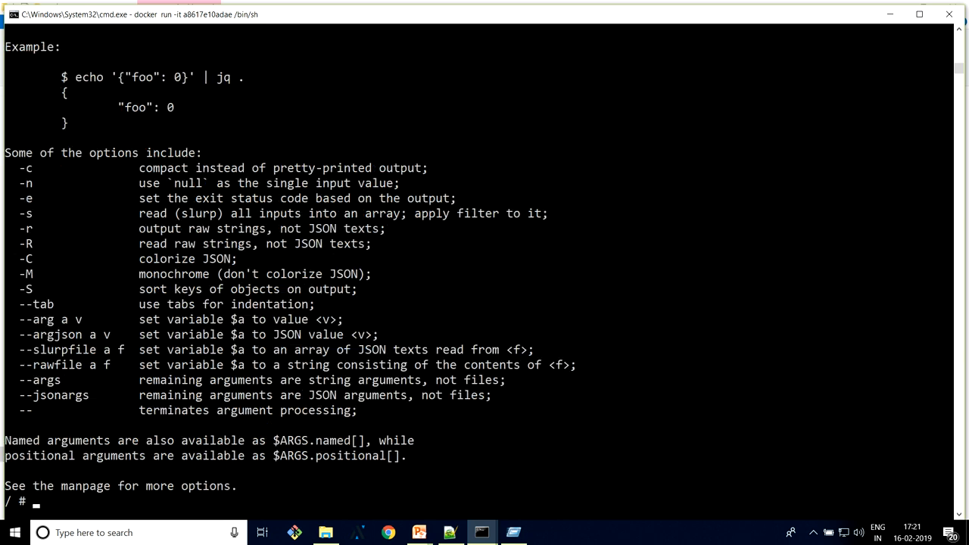
scroll(down, 3)
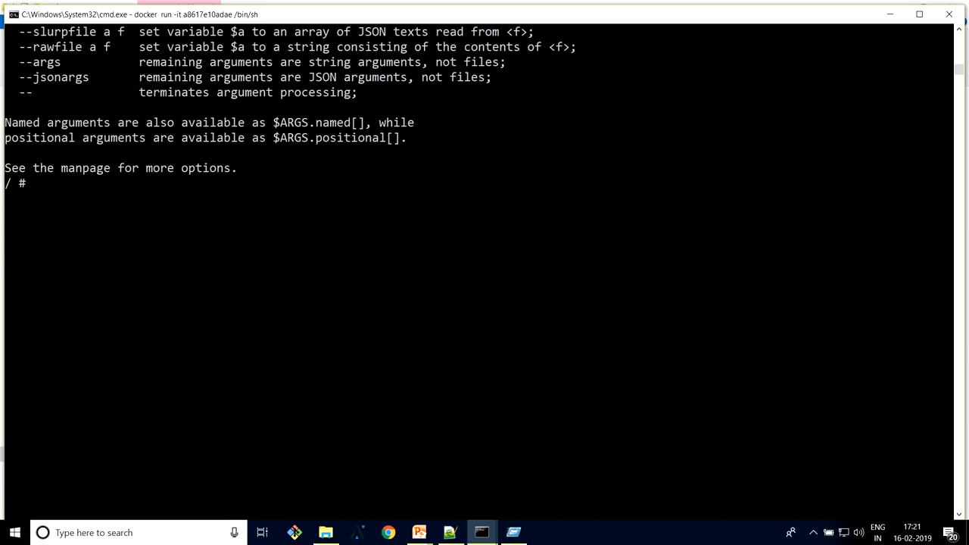